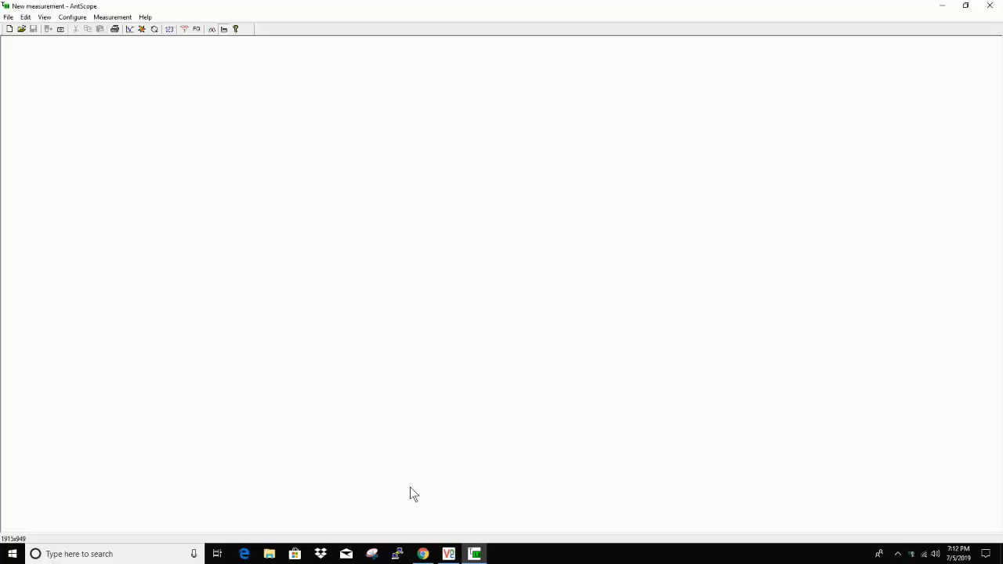
mouse_move(139, 411)
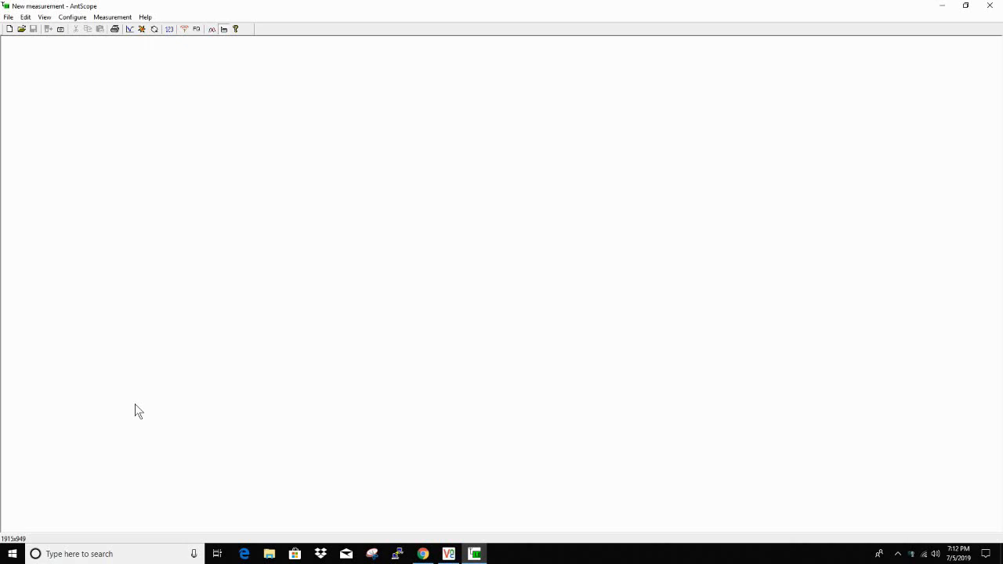
mouse_move(135, 413)
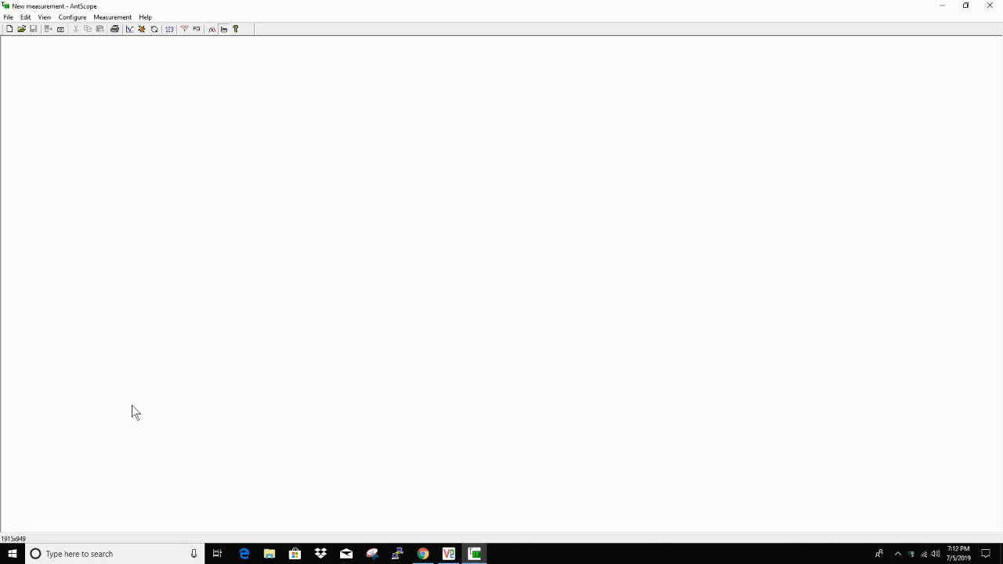
mouse_move(64, 167)
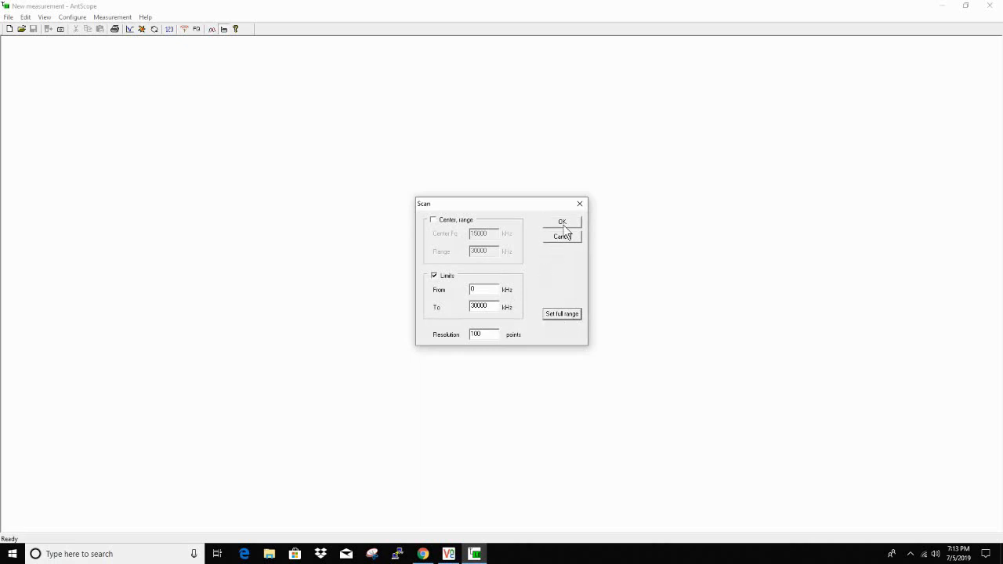
Confirm the Scan dialog to sweep 0–30000 kHz at 100 points.
left_click(563, 221)
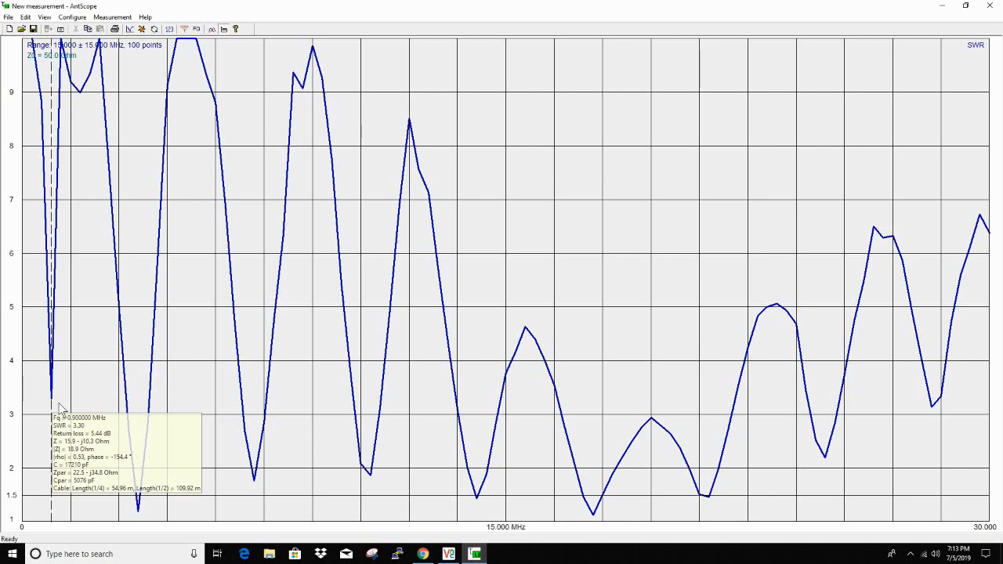
mouse_move(133, 501)
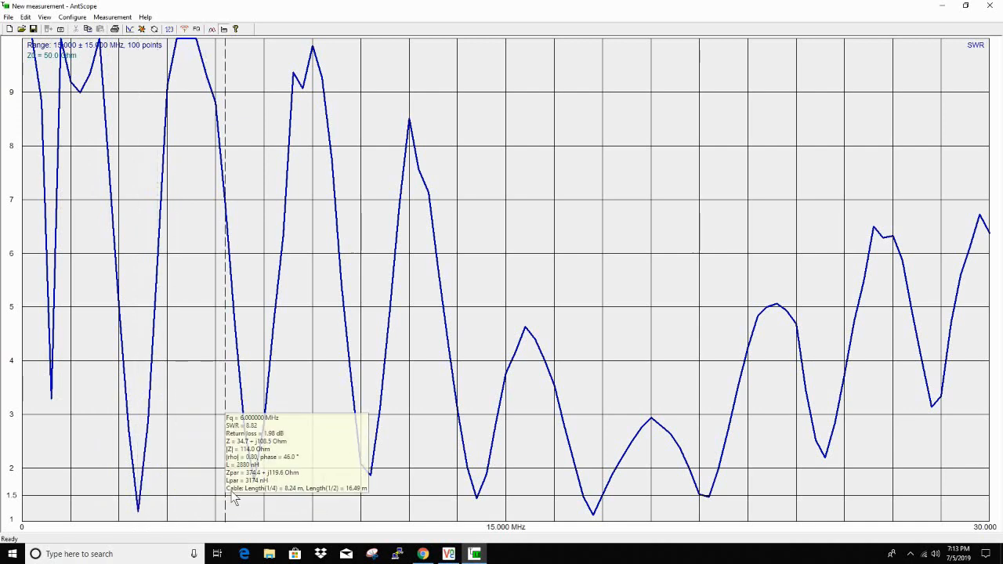
mouse_move(255, 368)
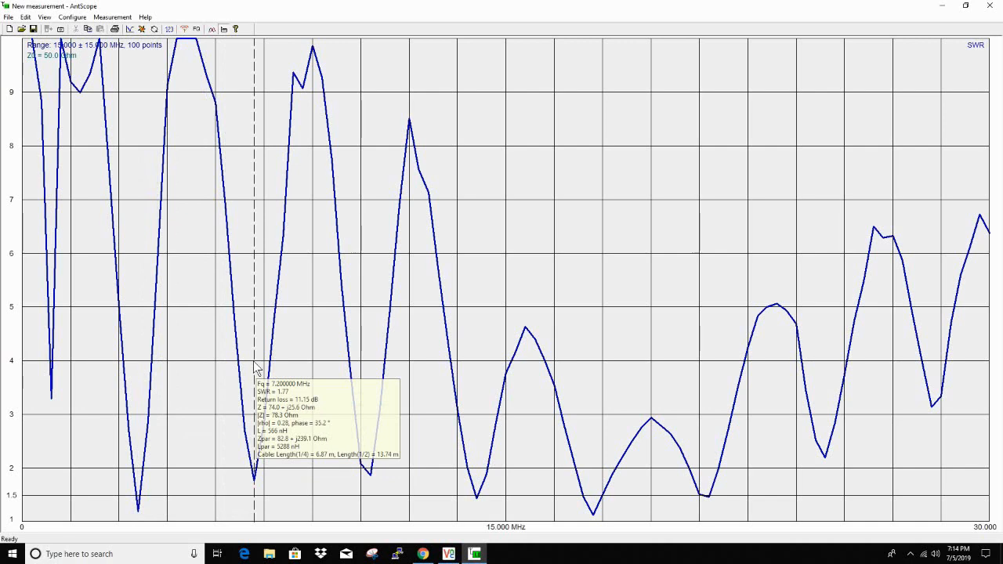
mouse_move(370, 341)
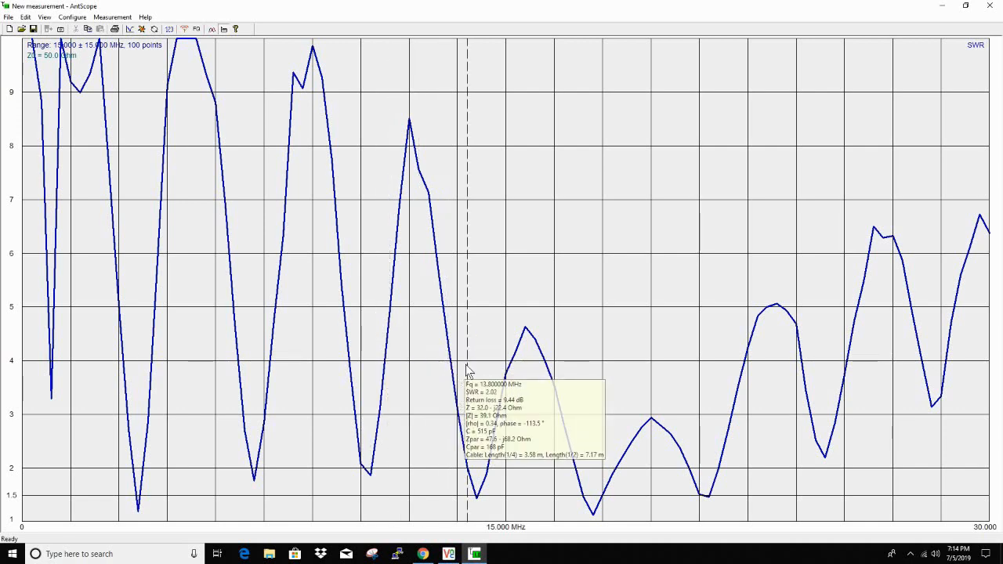
mouse_move(480, 360)
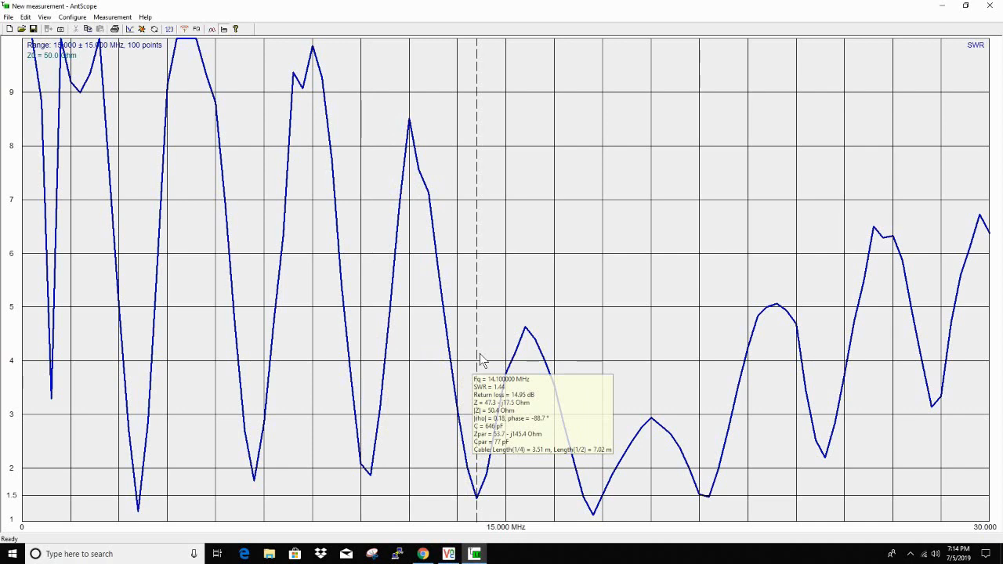
mouse_move(580, 353)
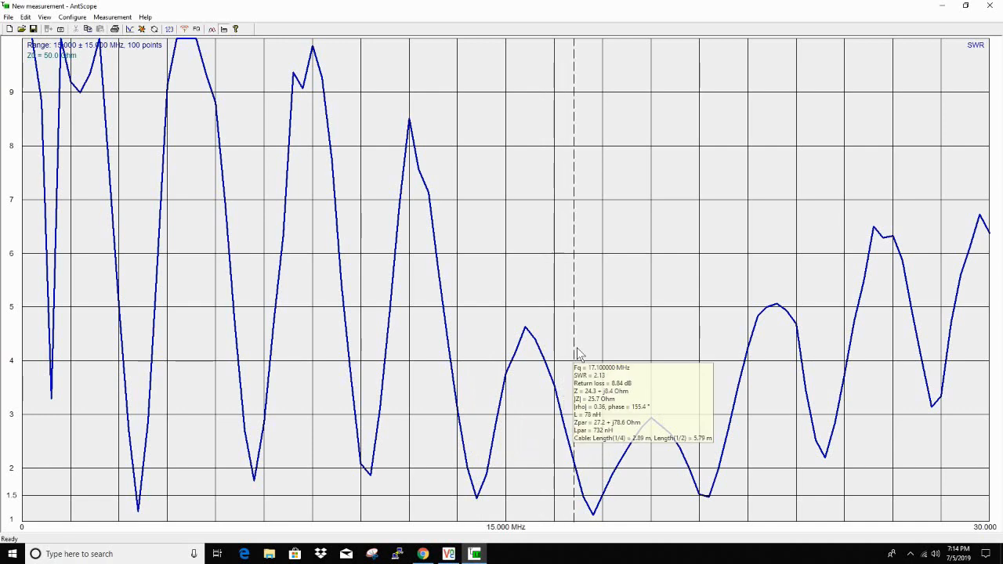
mouse_move(591, 352)
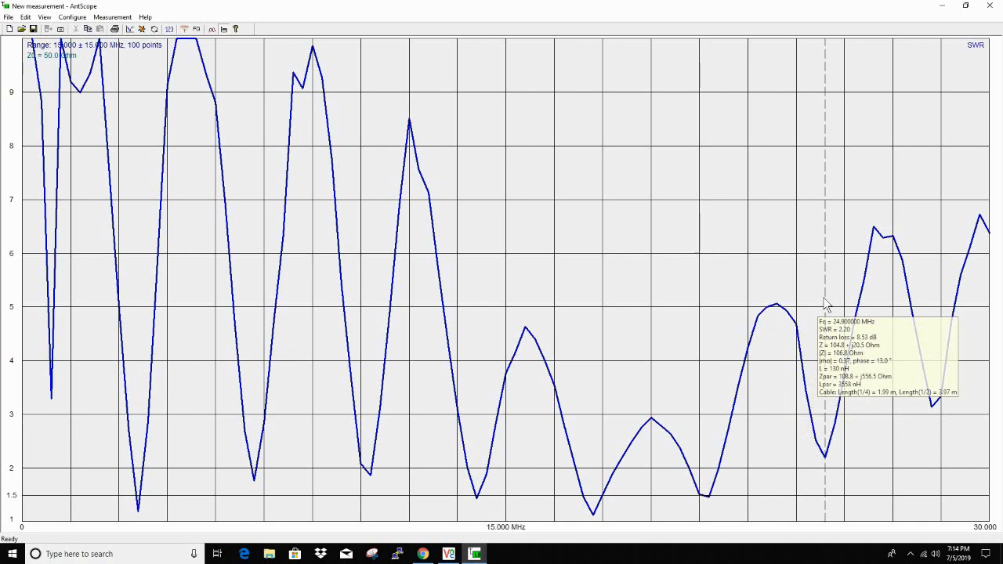
mouse_move(928, 285)
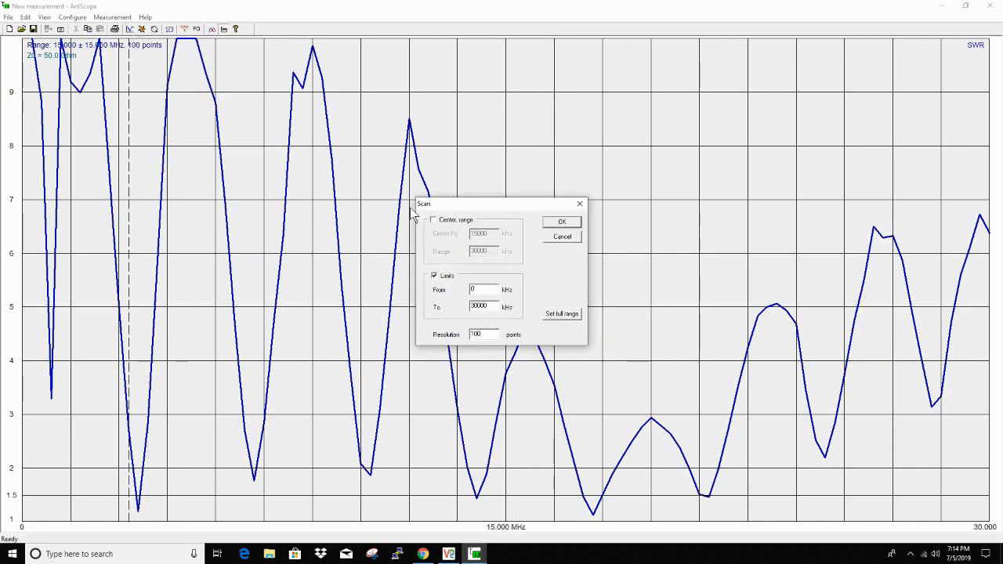
Set the scan range to 3500–4000 kHz and run the 80 m sweep.
left_click(479, 289)
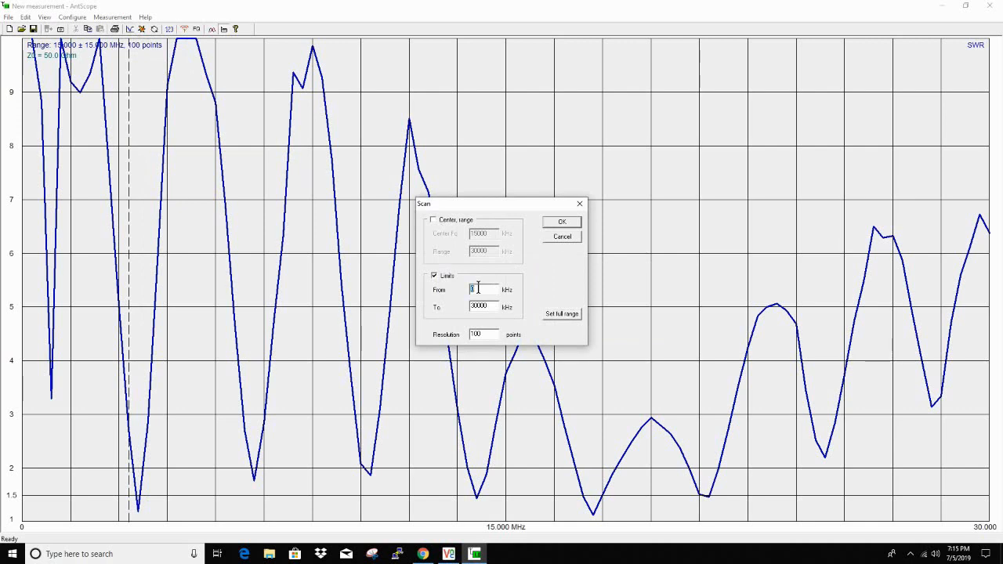
type("3500")
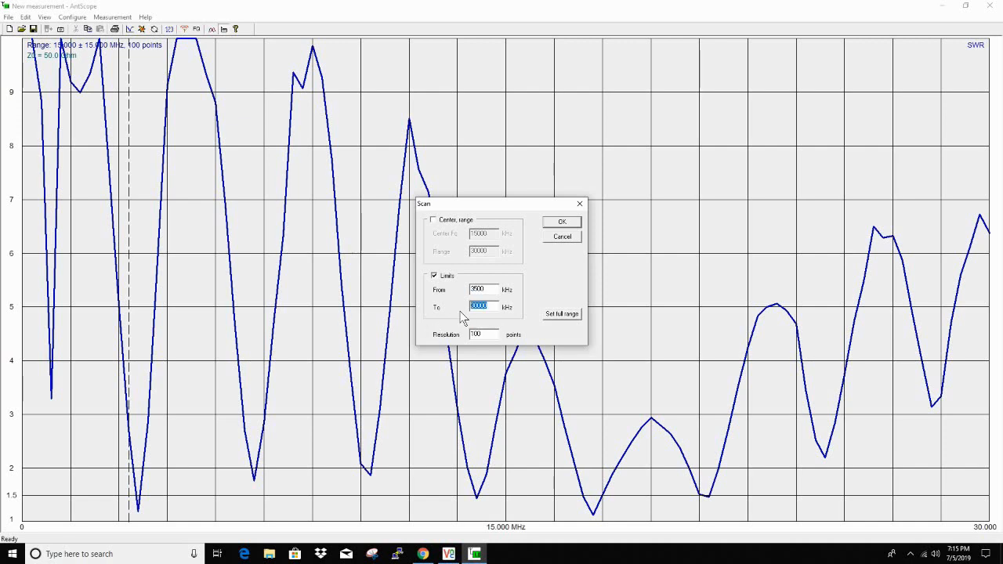
type("400")
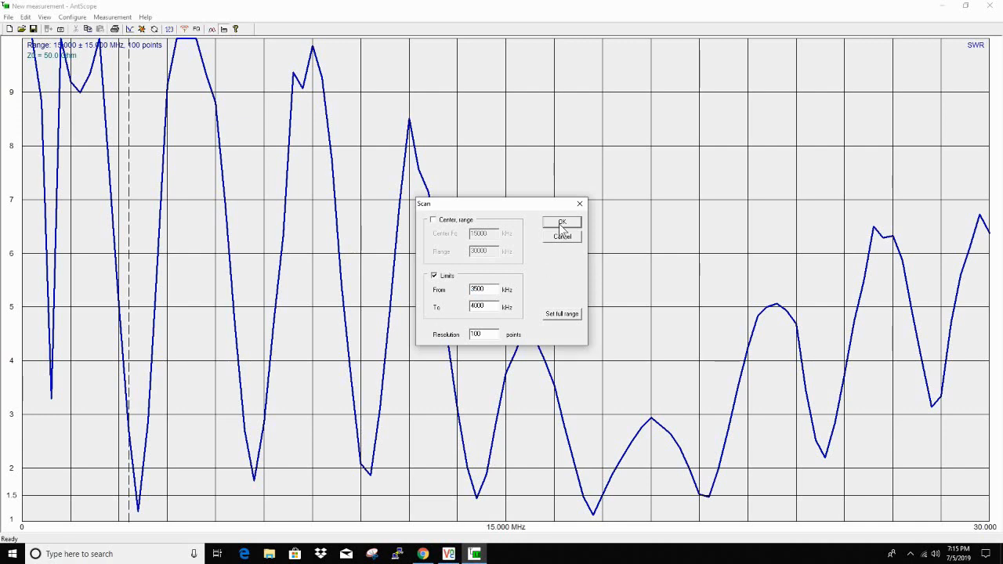
left_click(562, 222)
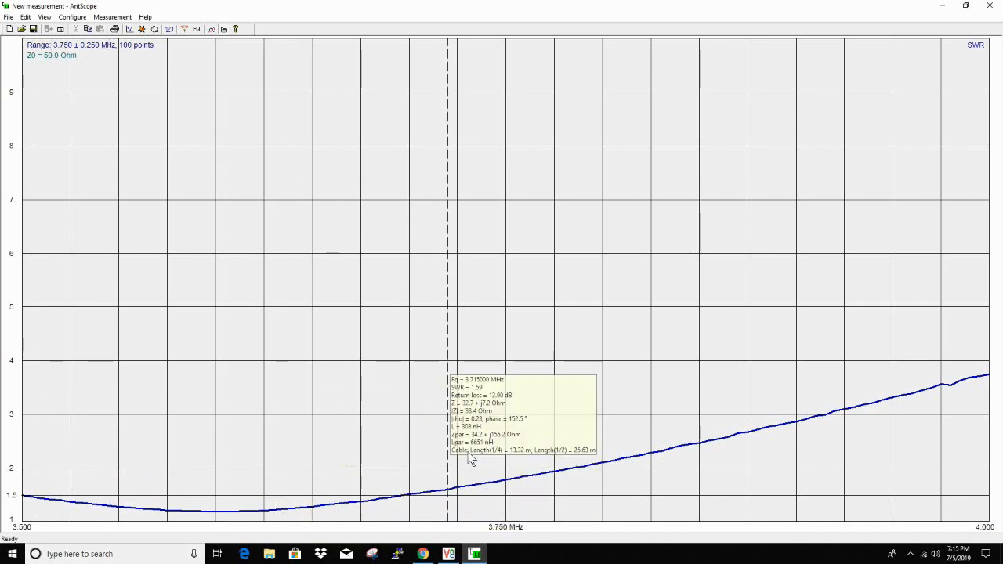
mouse_move(558, 411)
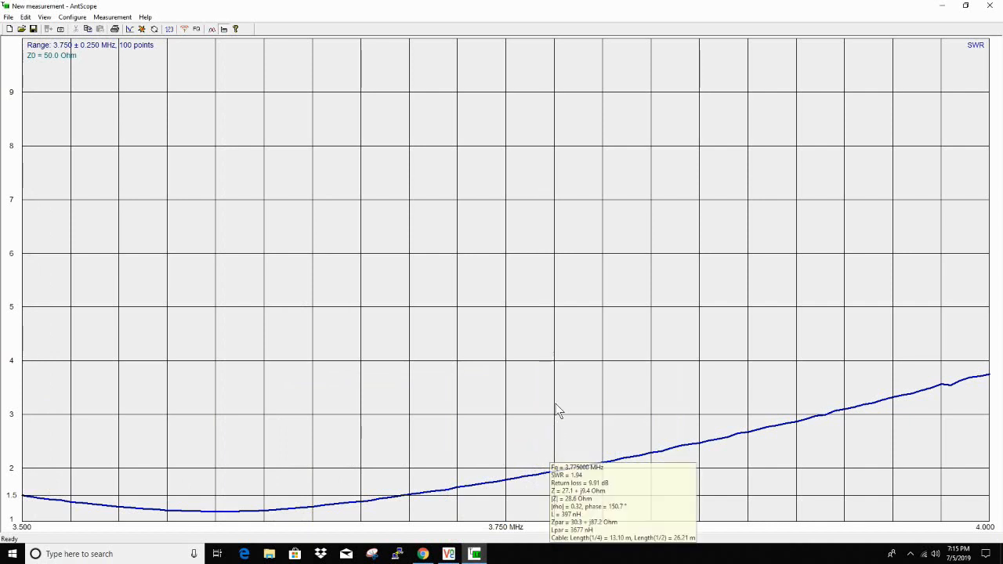
mouse_move(563, 275)
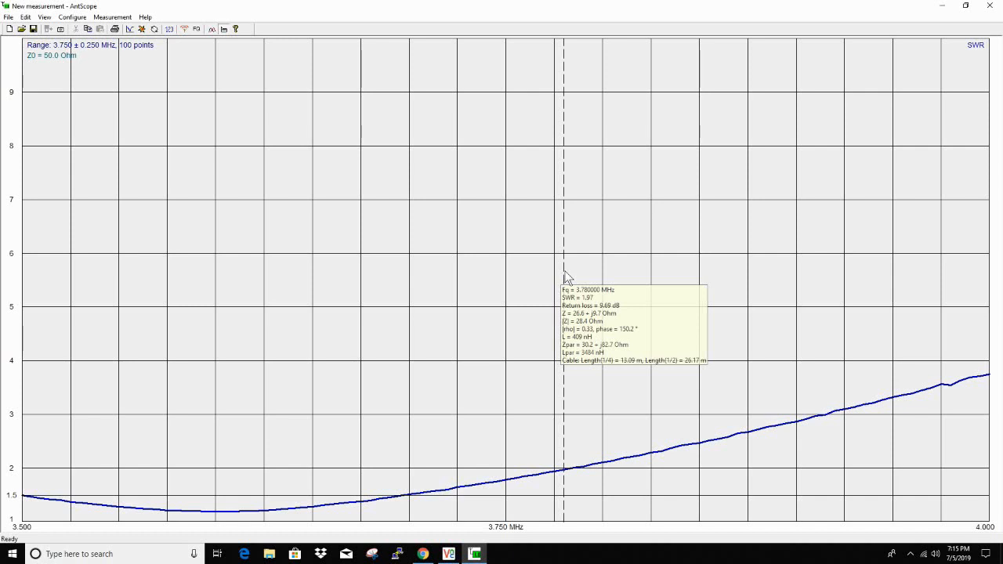
mouse_move(811, 256)
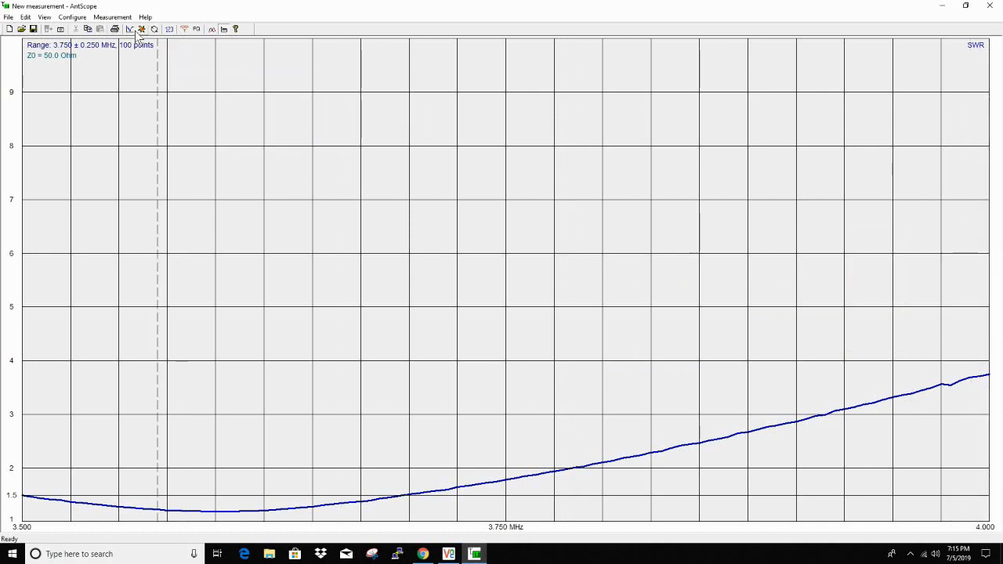
Set the scan range to 7000–7500 kHz and run the 40 m sweep.
left_click(129, 29)
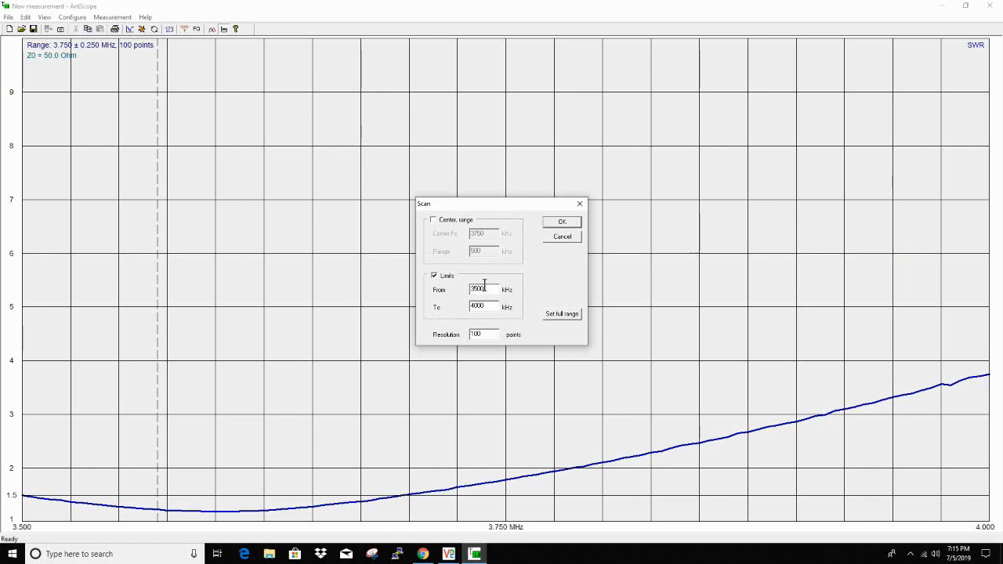
triple_click(479, 289)
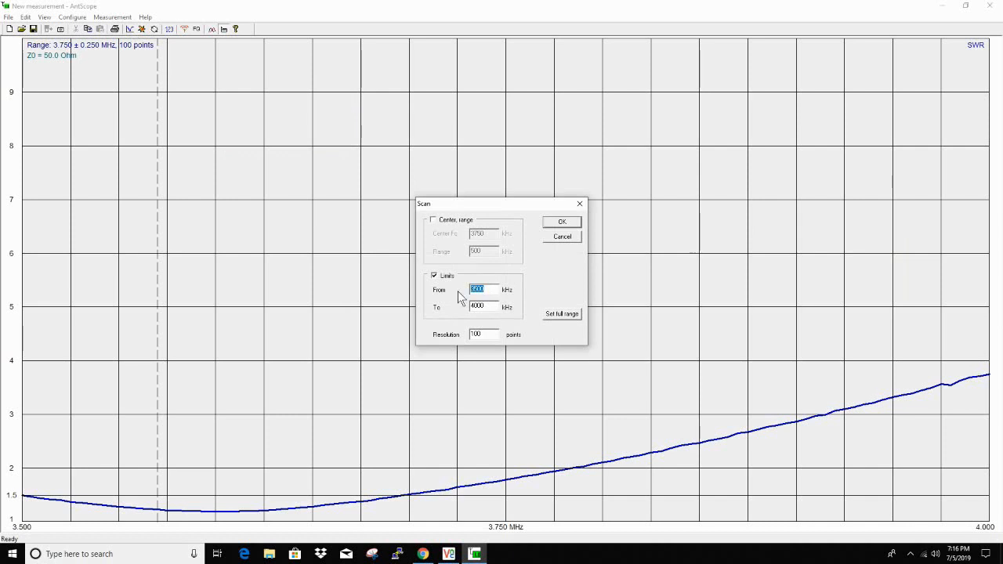
type("7000")
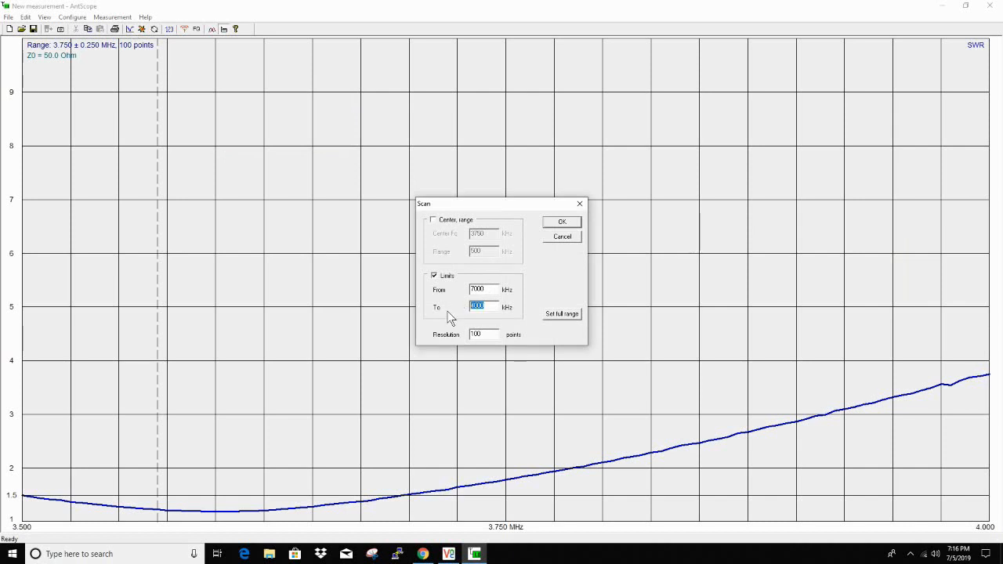
type("4")
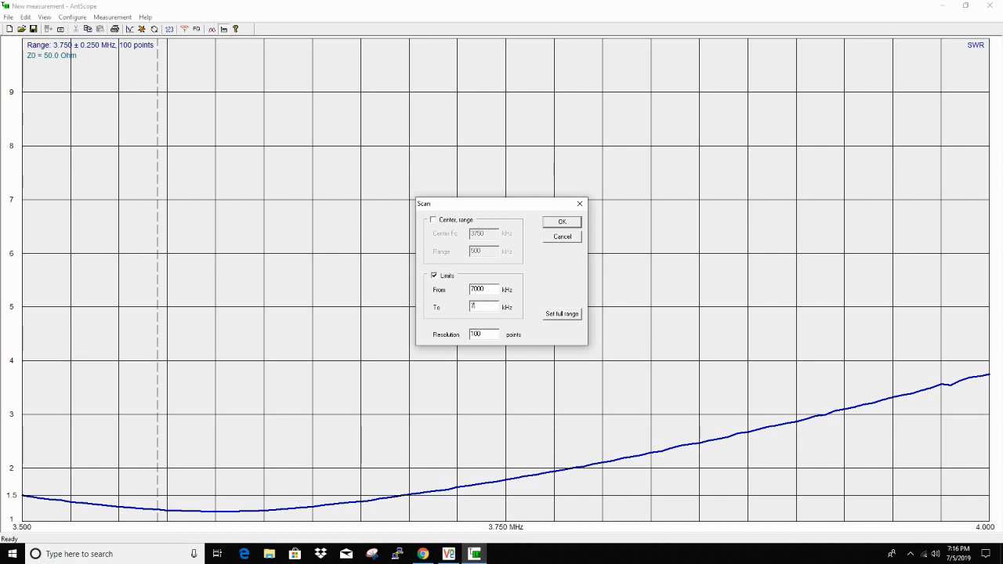
type("7000")
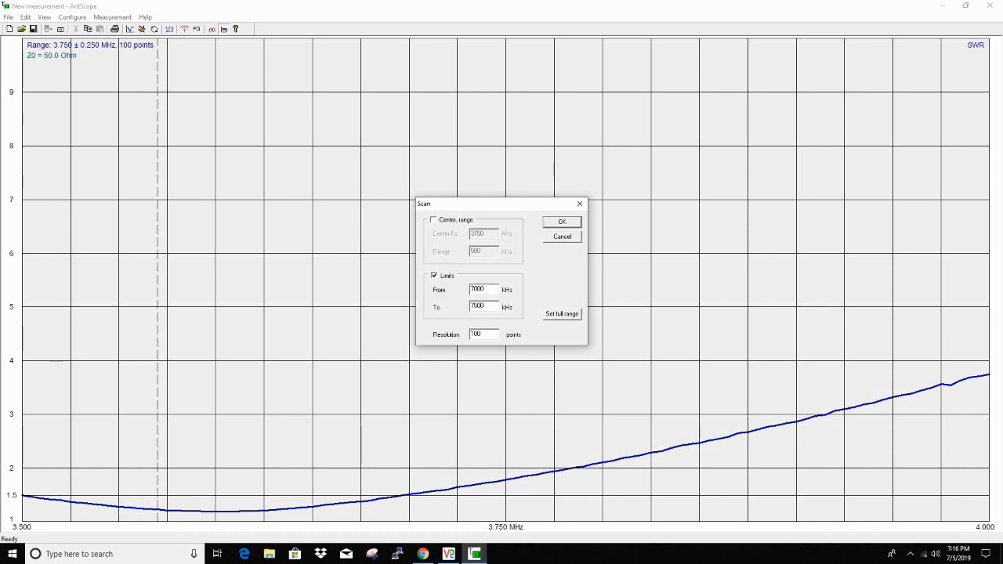
left_click(561, 221)
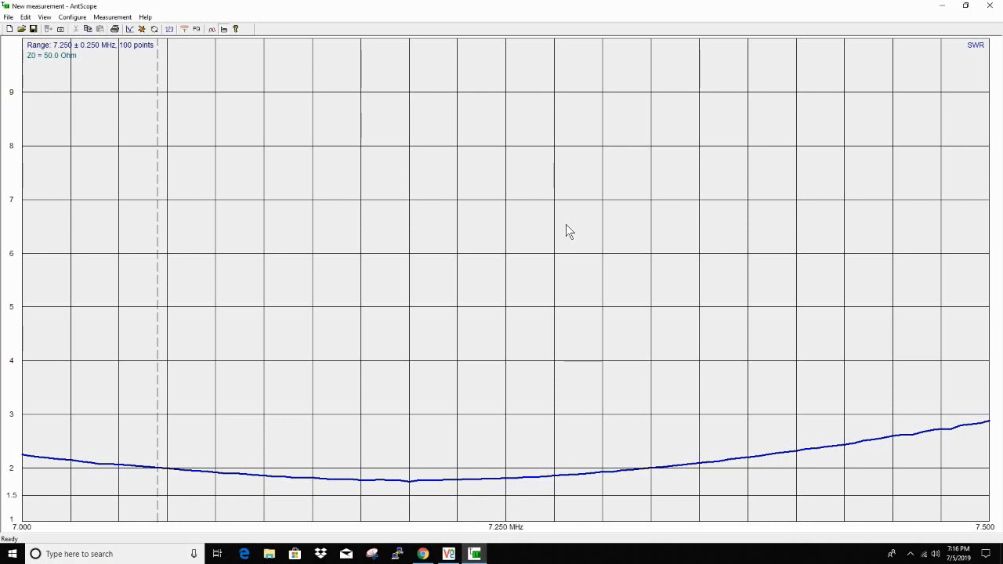
Read the 40 m curve: SWR 1.88 with 10.32 dB return loss near 7.3 MHz.
left_click(562, 231)
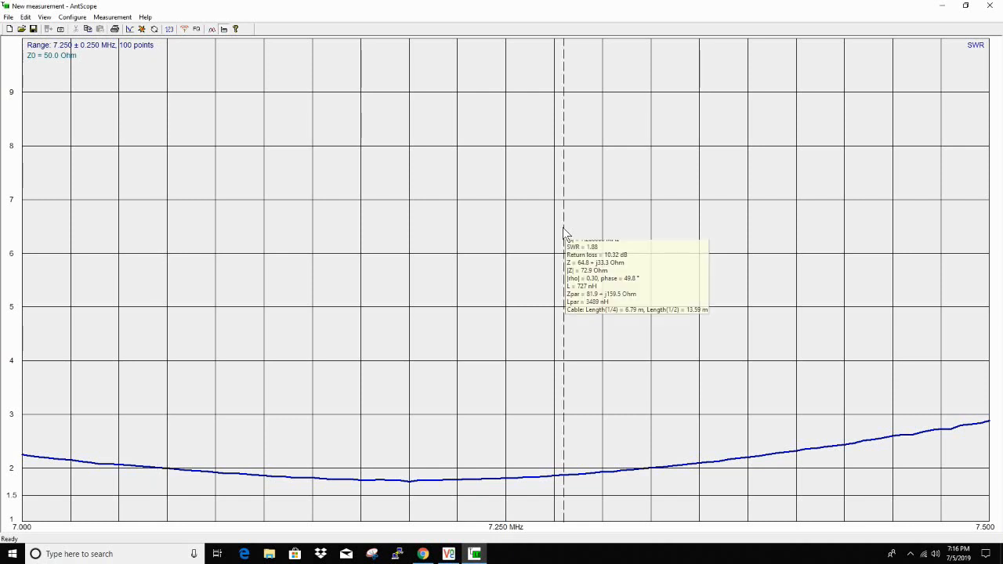
mouse_move(35, 325)
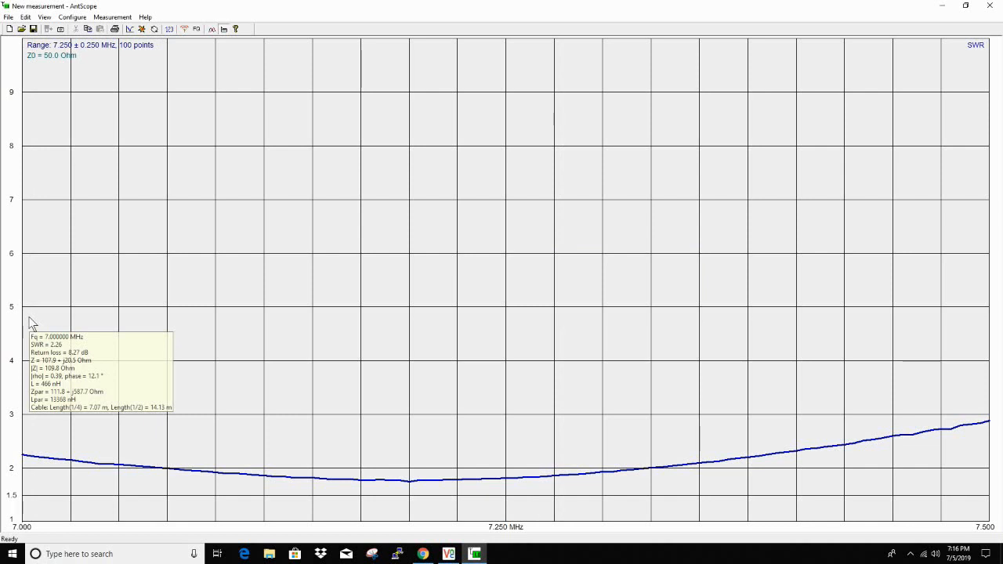
mouse_move(400, 312)
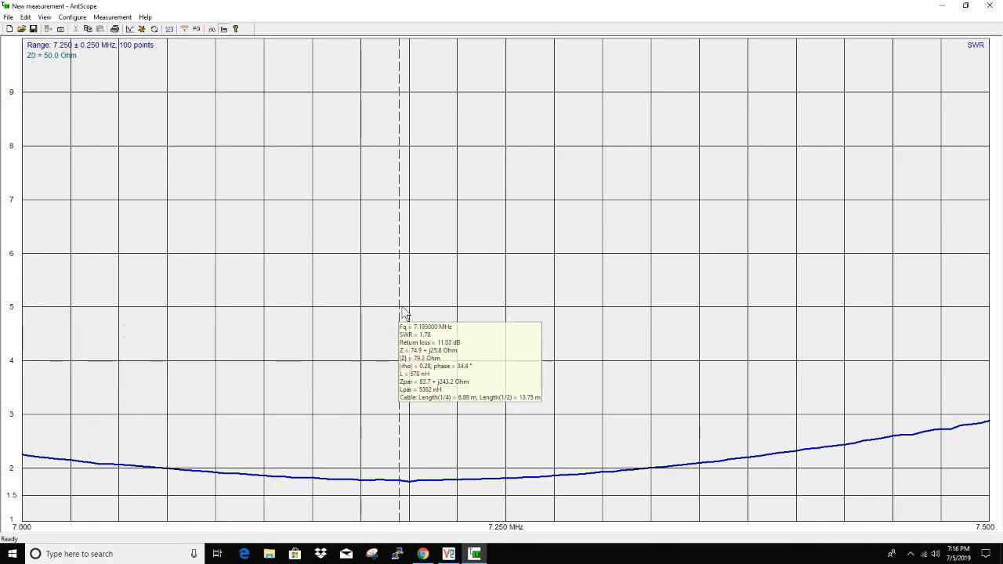
mouse_move(414, 310)
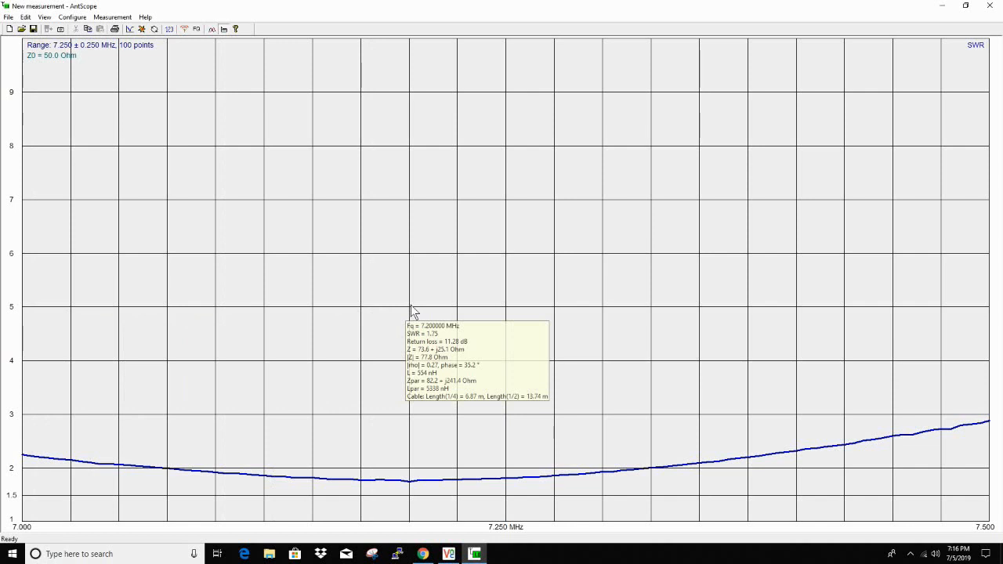
mouse_move(854, 301)
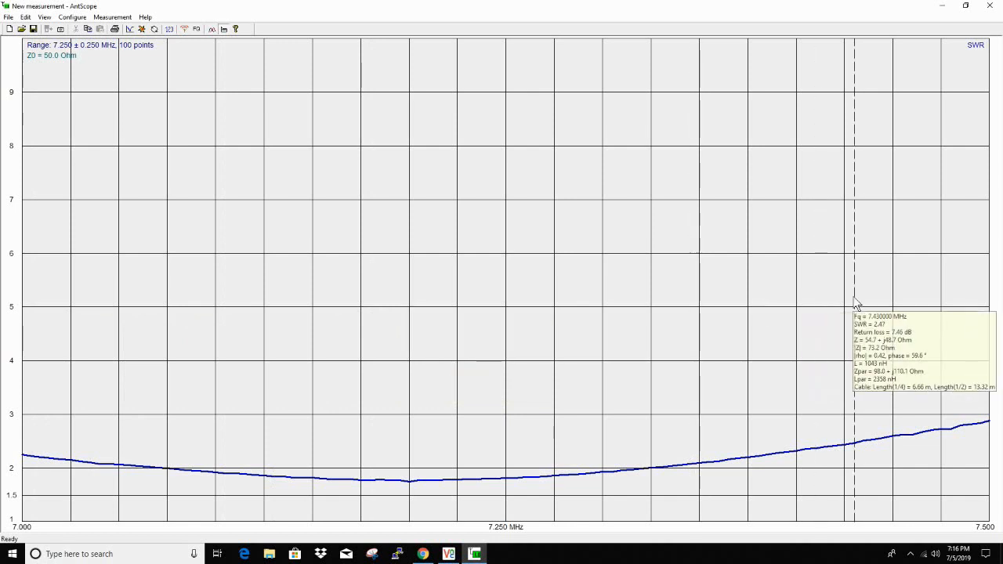
mouse_move(795, 305)
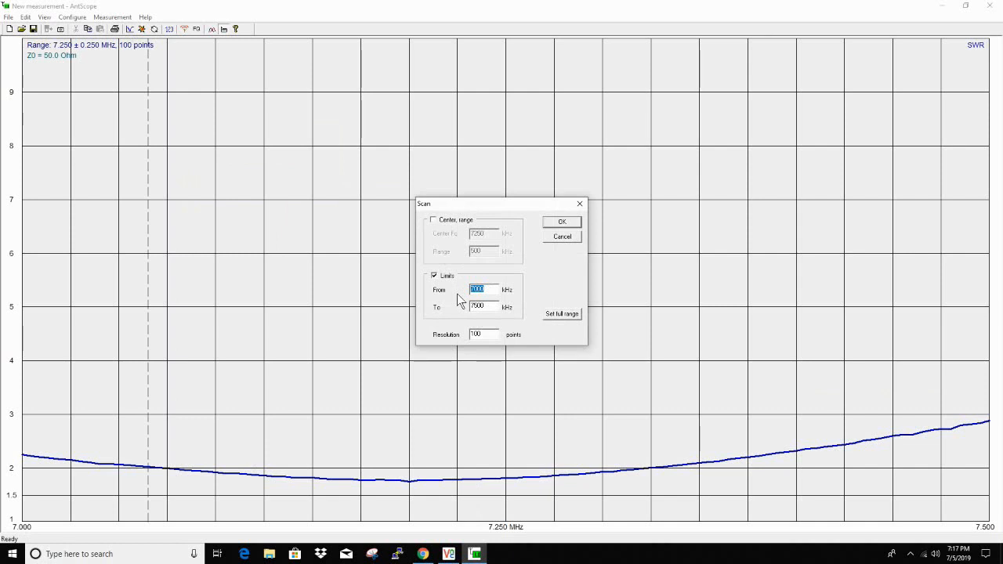
Set the scan range to 14000–14400 kHz and start the 20 m sweep.
type("1400")
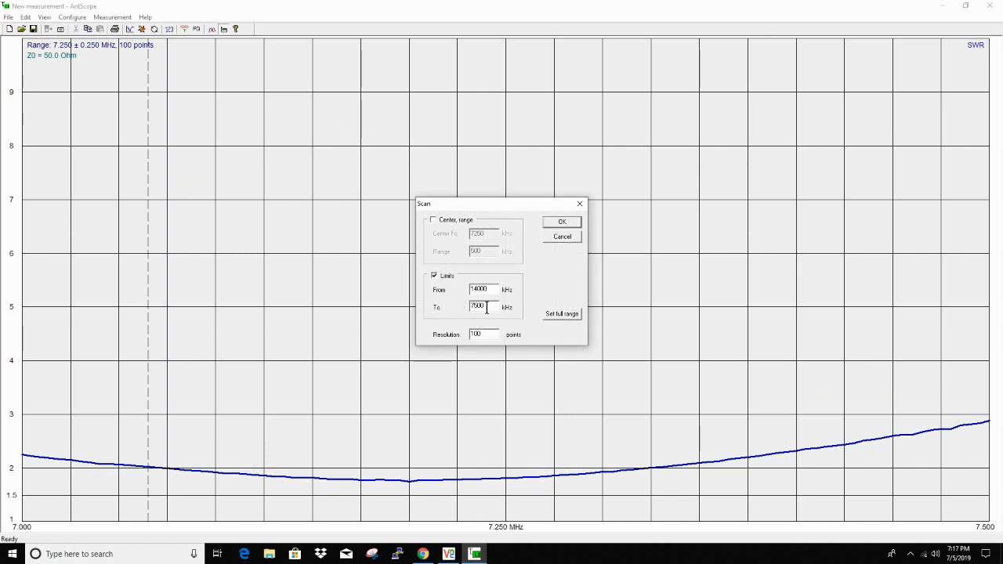
triple_click(478, 306)
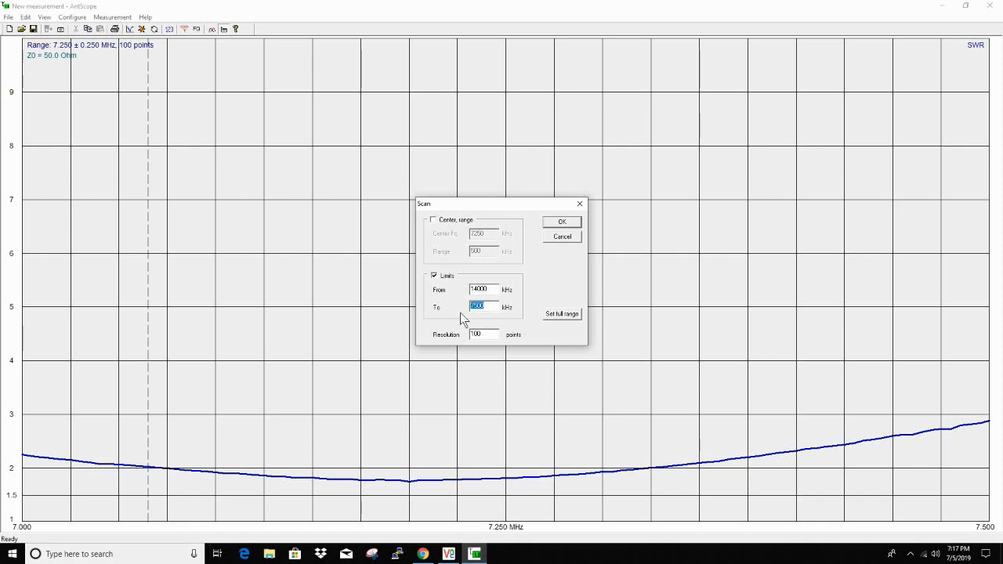
type("144")
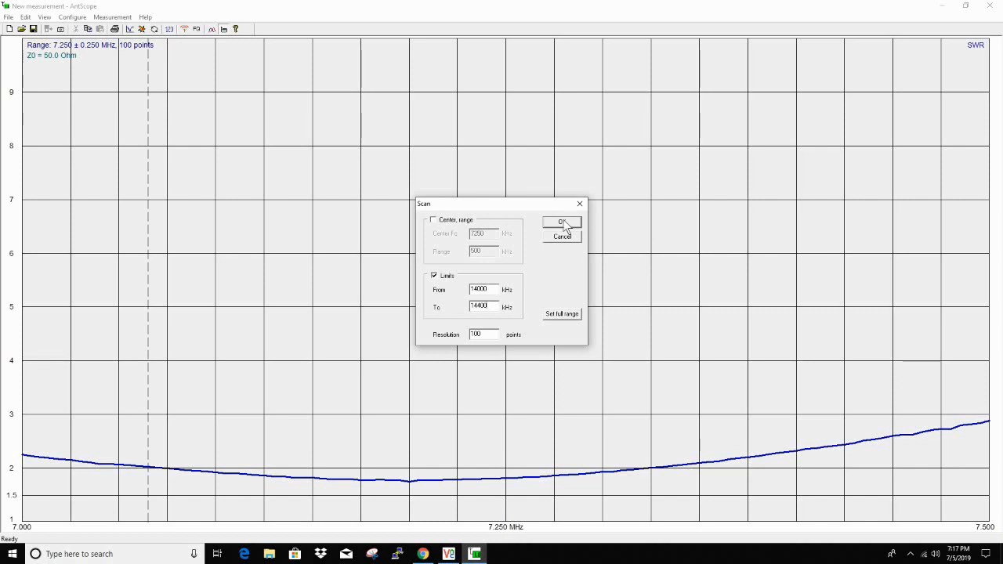
left_click(562, 222)
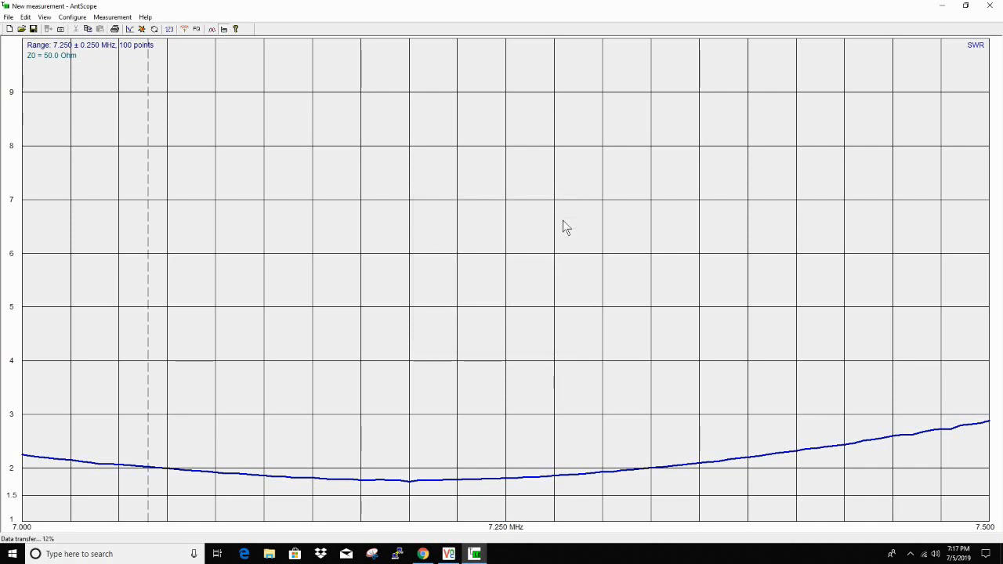
mouse_move(547, 241)
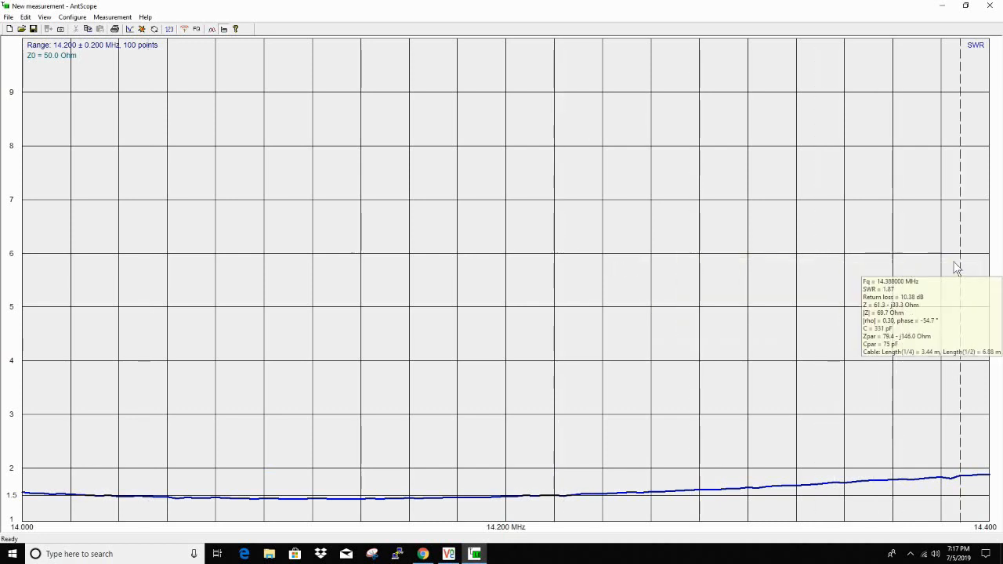
mouse_move(991, 269)
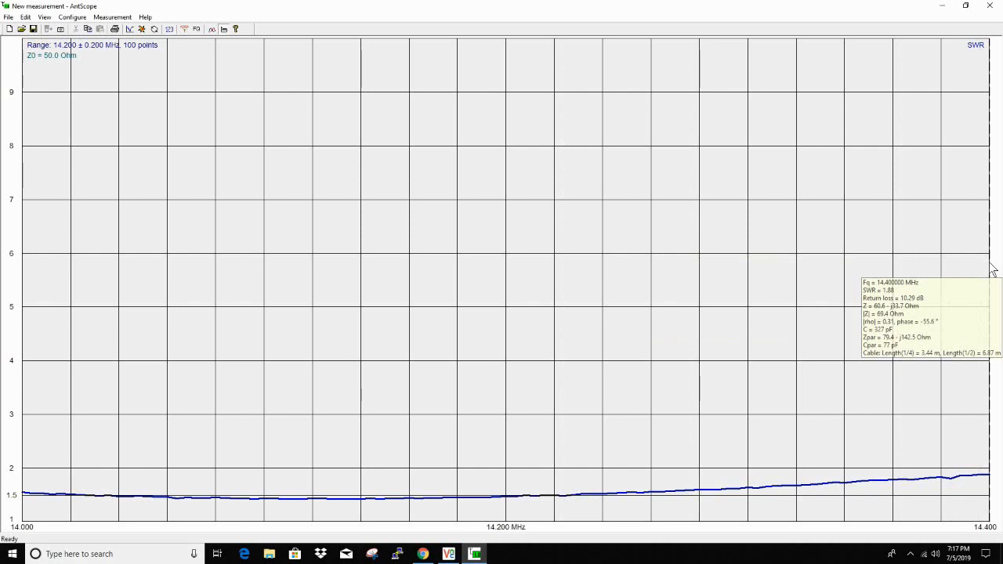
mouse_move(29, 302)
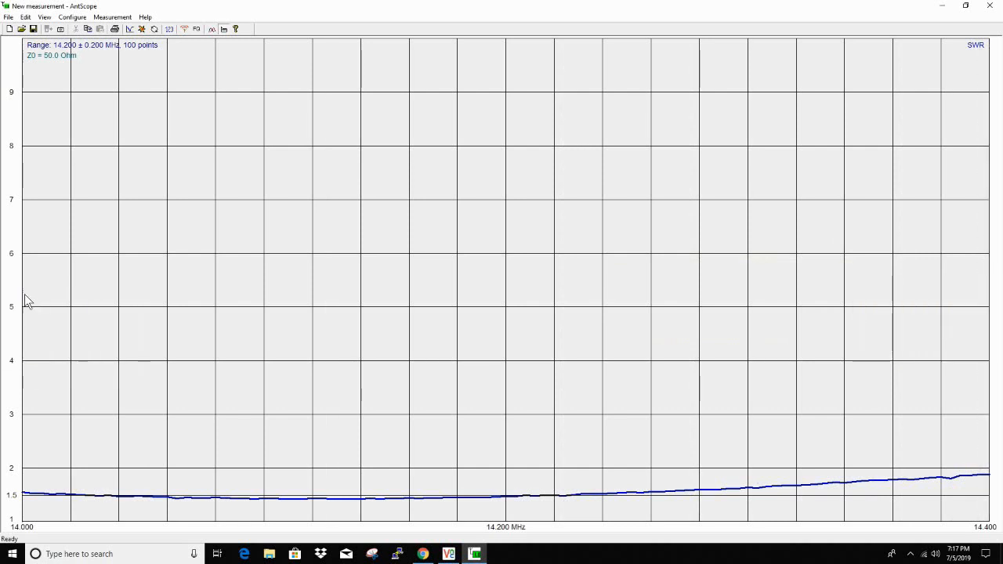
mouse_move(30, 292)
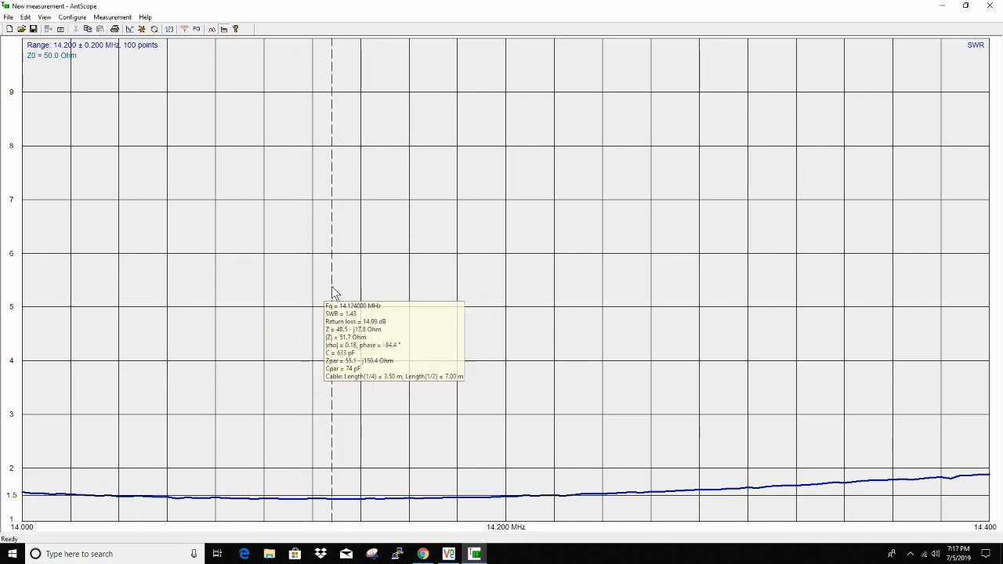
mouse_move(259, 304)
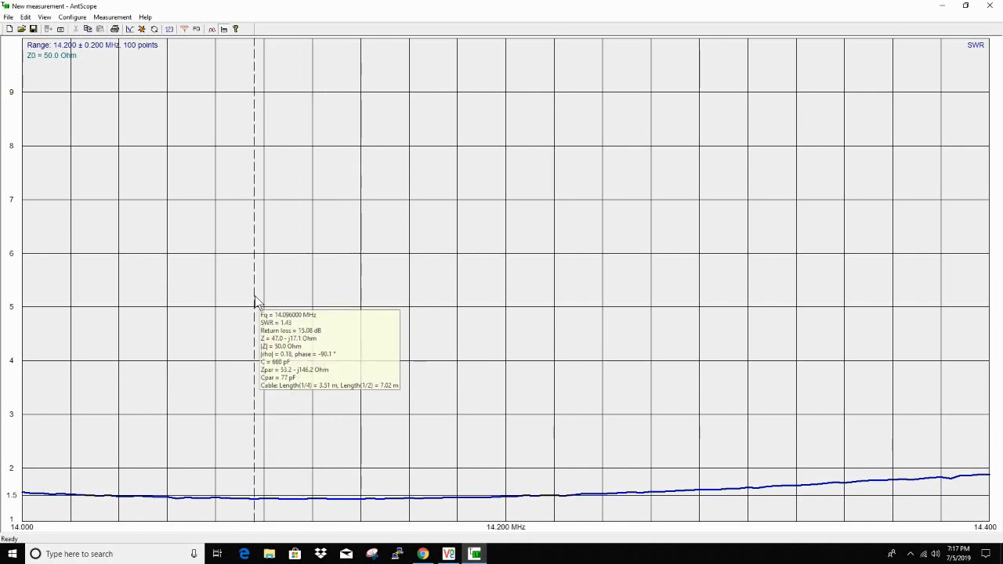
mouse_move(381, 307)
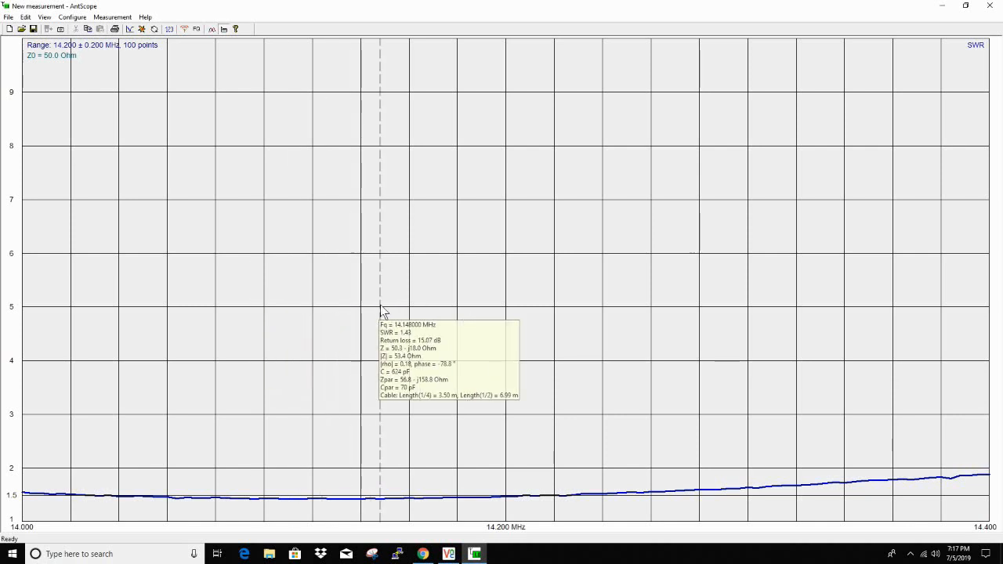
mouse_move(437, 304)
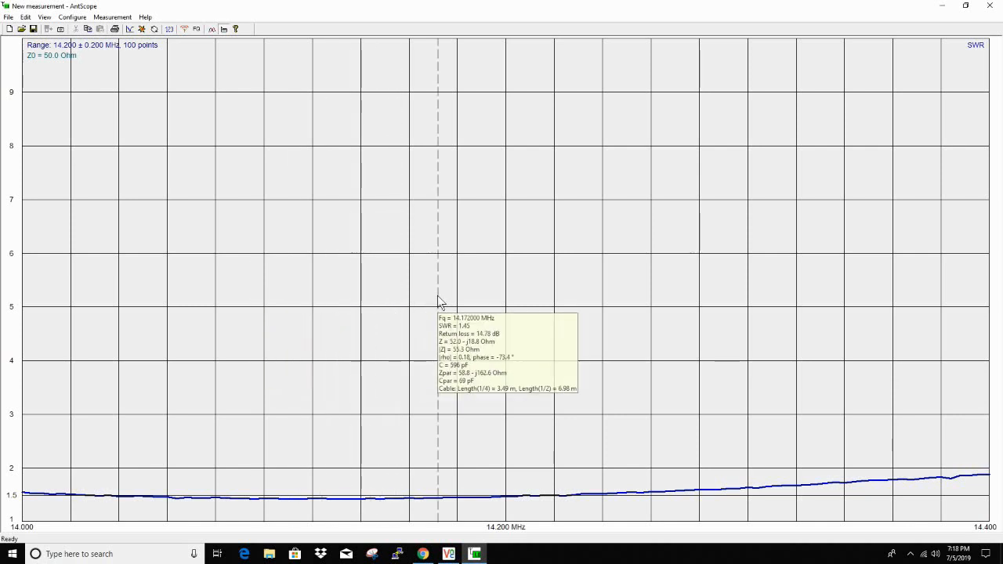
mouse_move(352, 303)
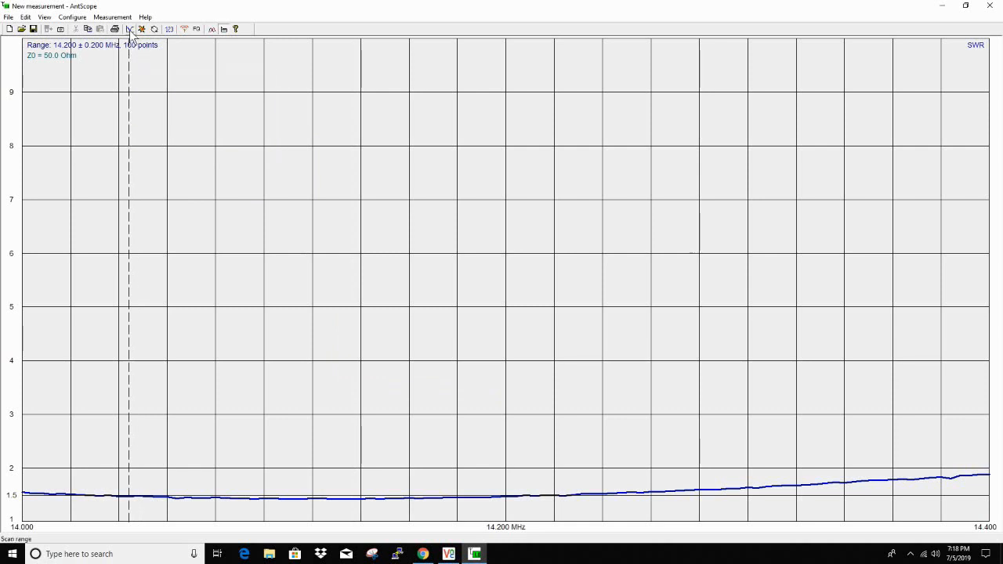
Set the scan range to 21000–21500 kHz and start the 15 m sweep.
left_click(129, 29)
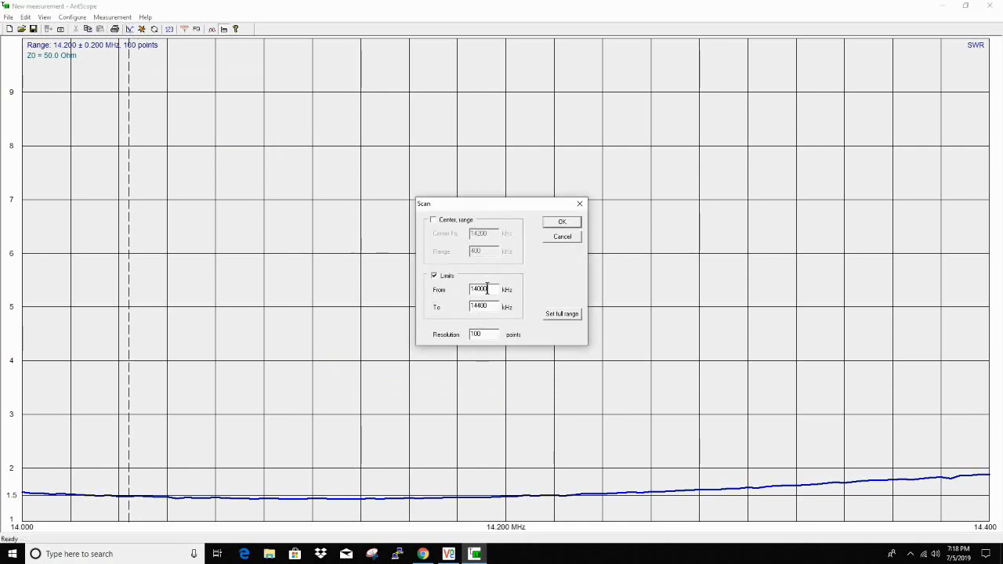
triple_click(482, 289)
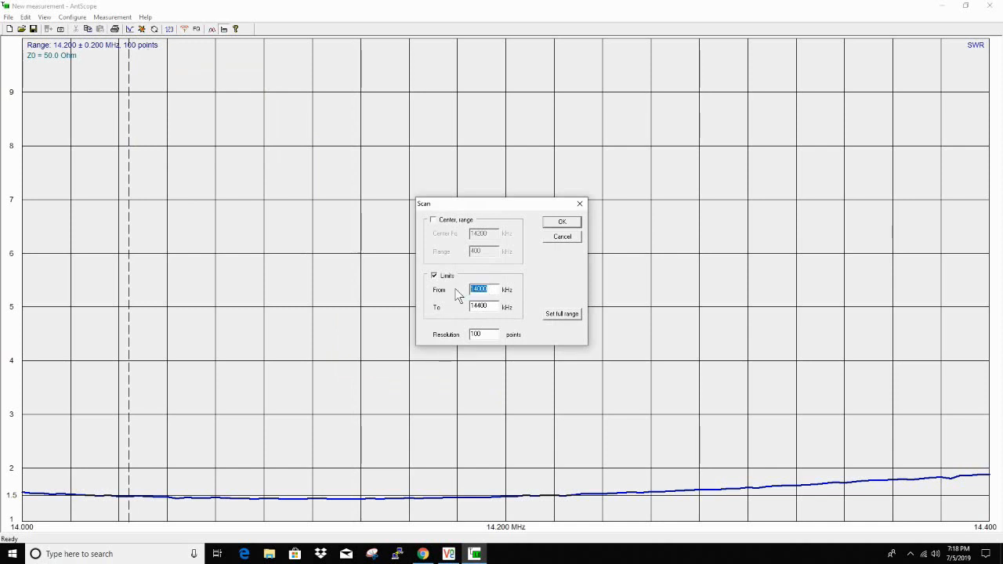
type("21")
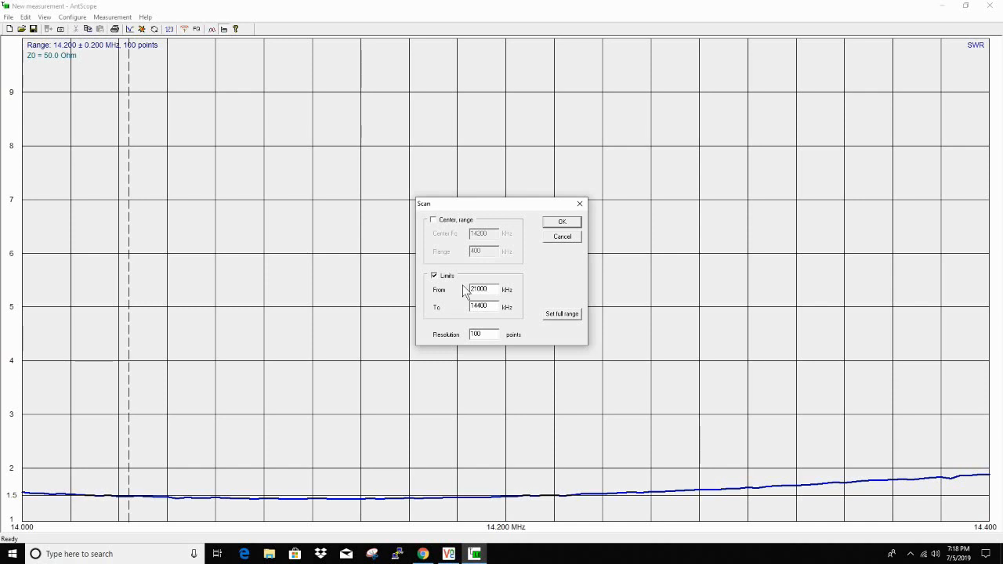
triple_click(482, 306)
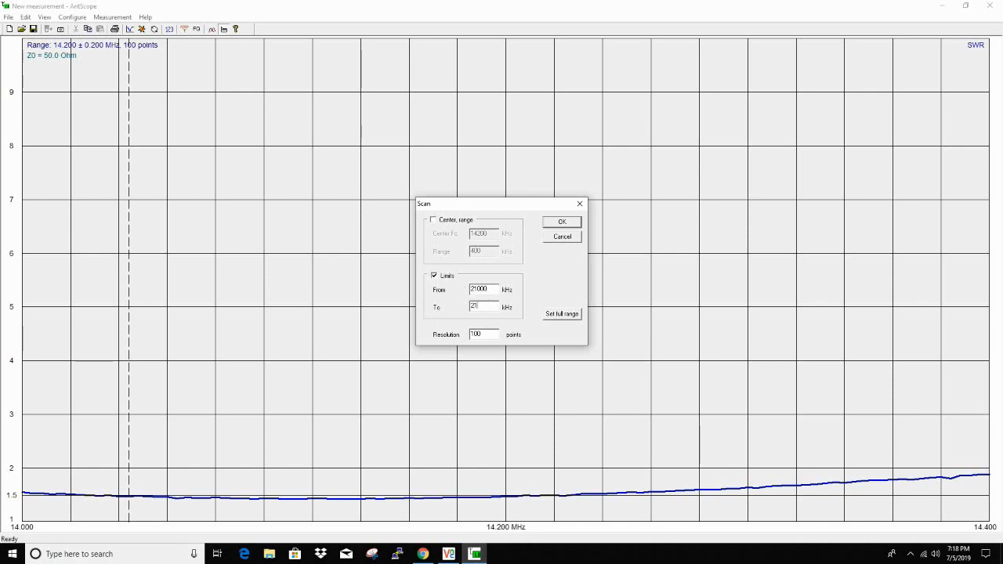
type("21500")
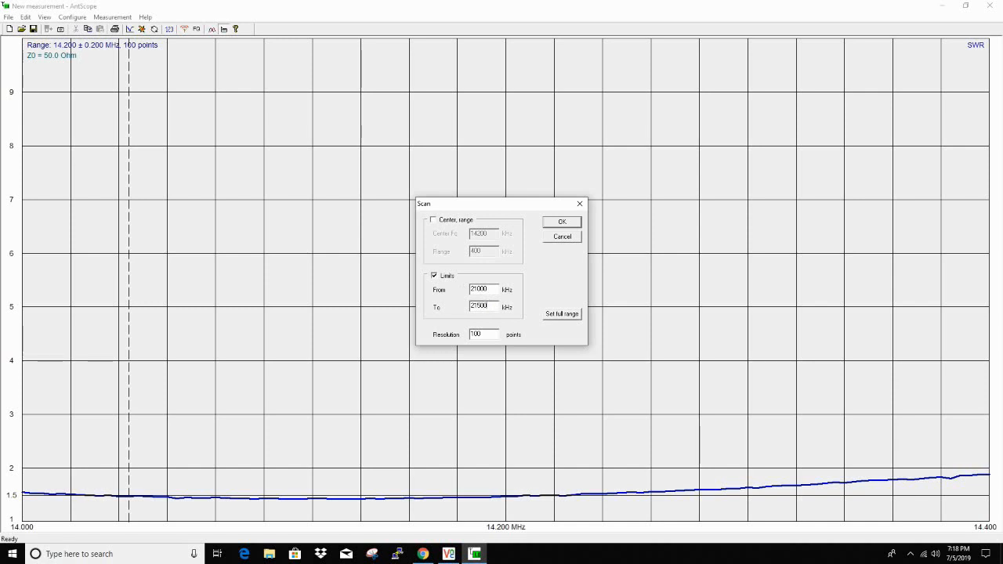
mouse_move(535, 275)
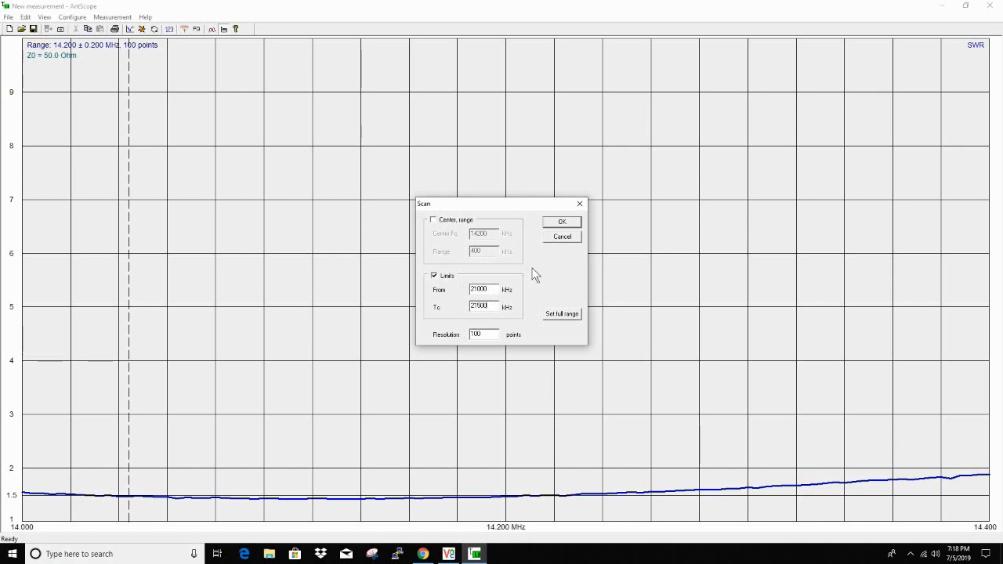
mouse_move(560, 227)
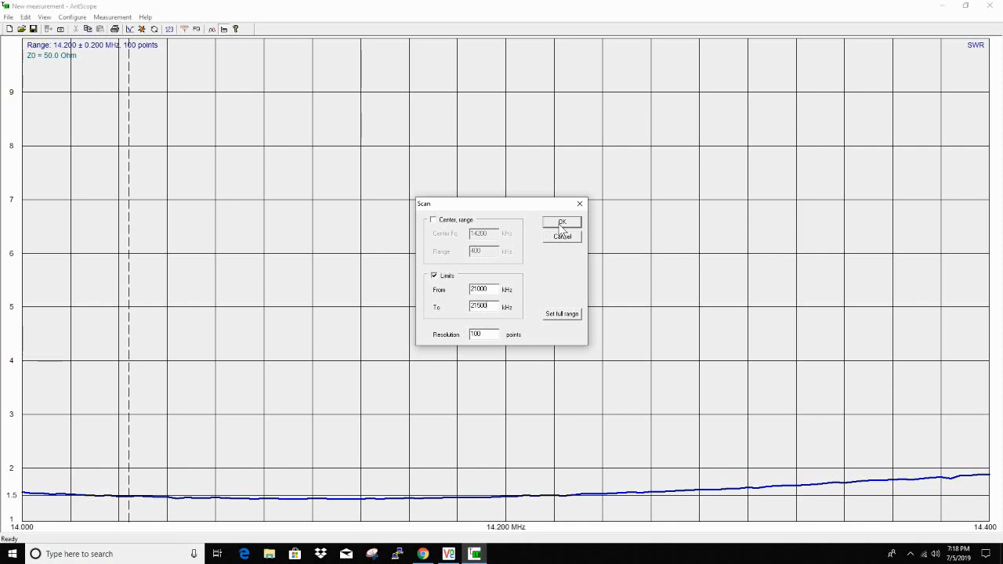
left_click(562, 221)
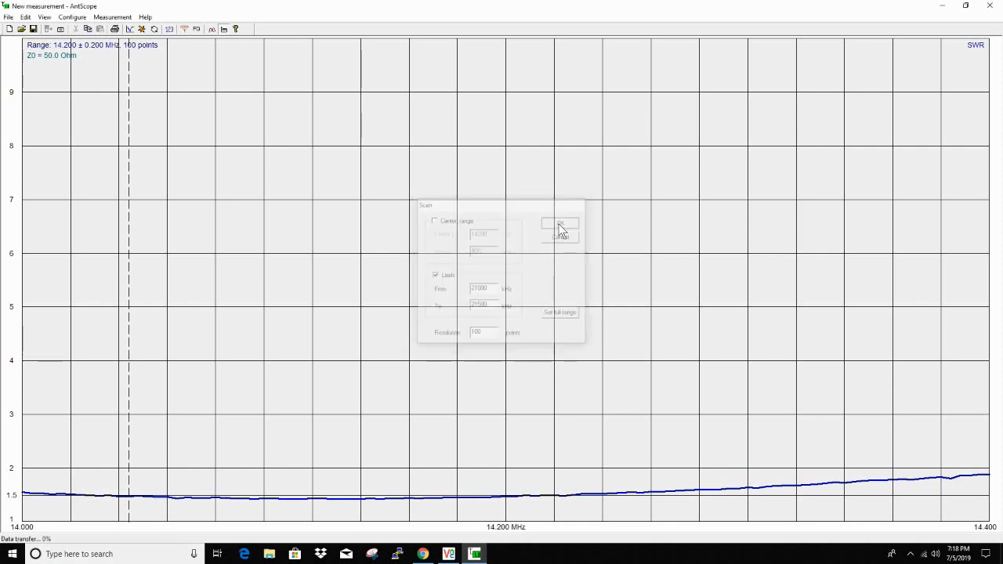
Check the completed 15 m curve, reading SWR 1.53 at 21.000 MHz.
left_click(559, 223)
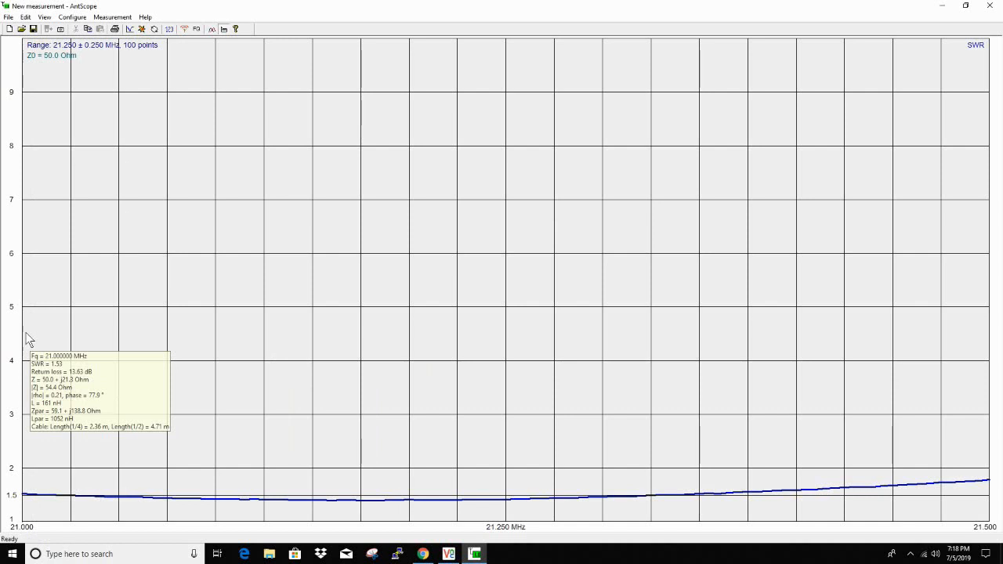
mouse_move(991, 321)
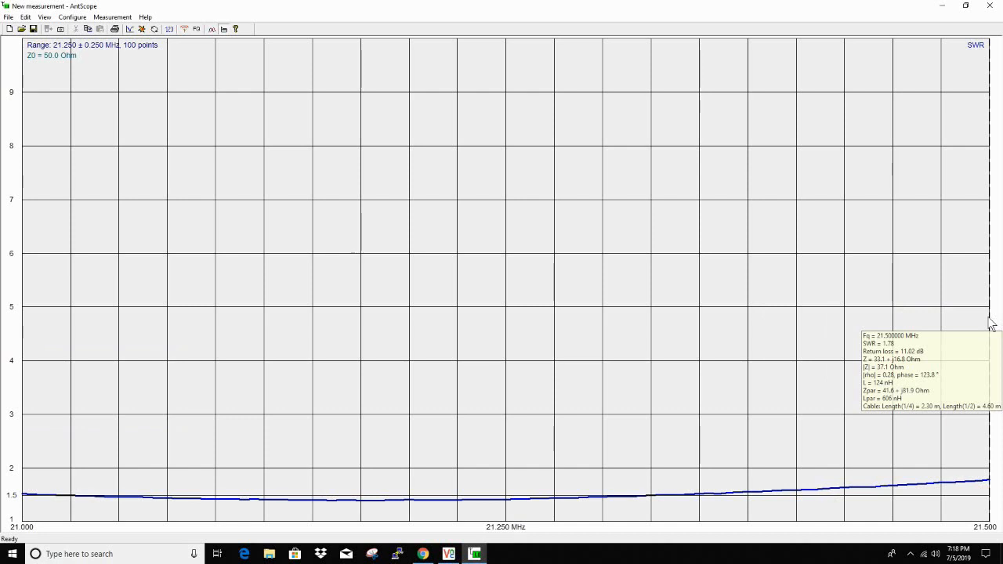
mouse_move(980, 324)
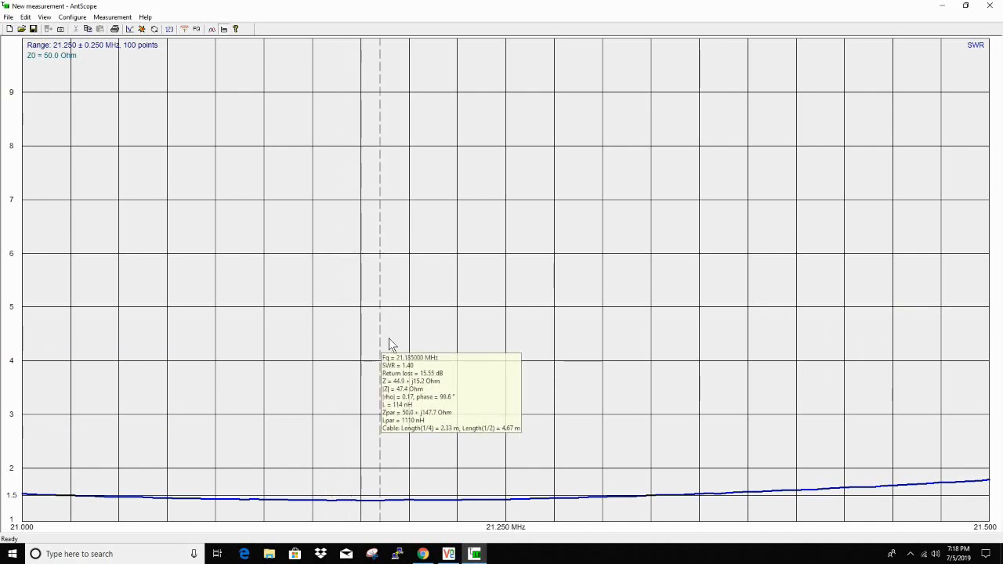
mouse_move(435, 337)
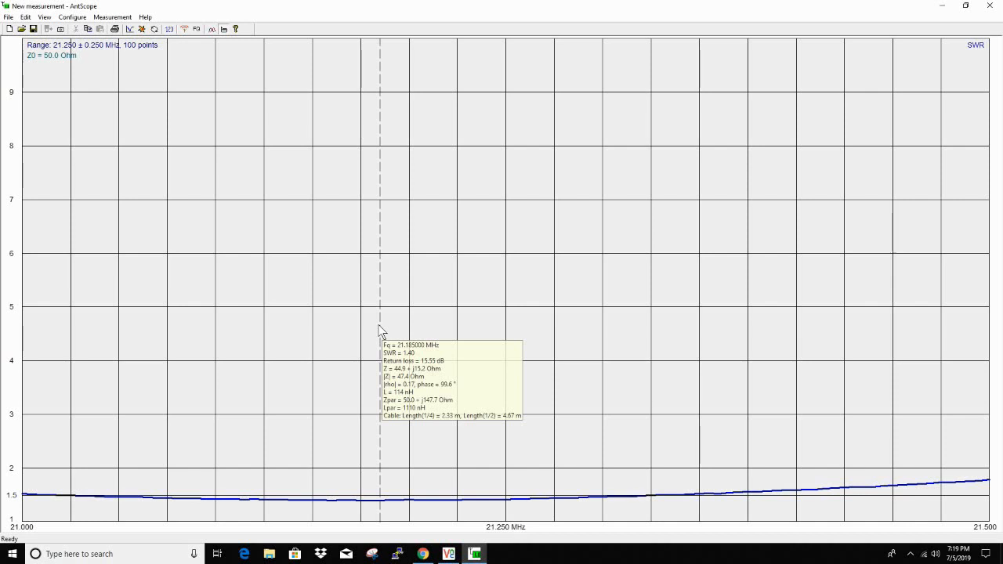
mouse_move(392, 347)
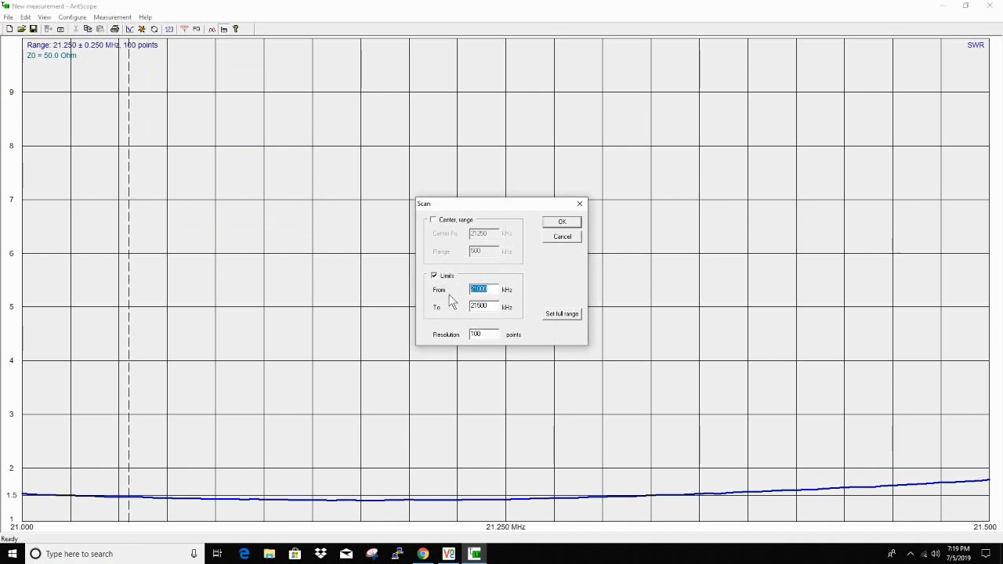
Set the scan range to 28000–29700 kHz and start the 10 m sweep.
type("28000")
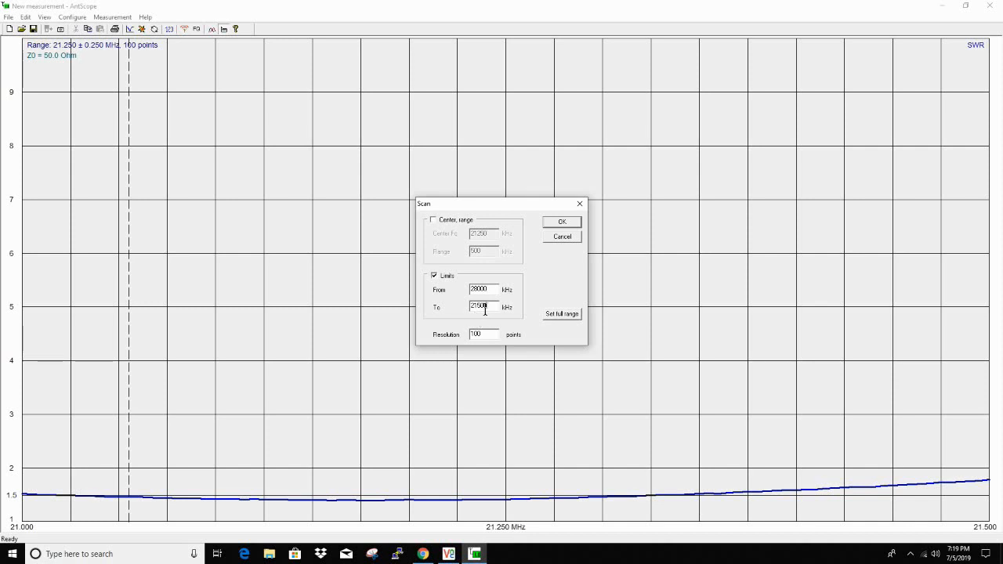
triple_click(482, 306)
type("29700")
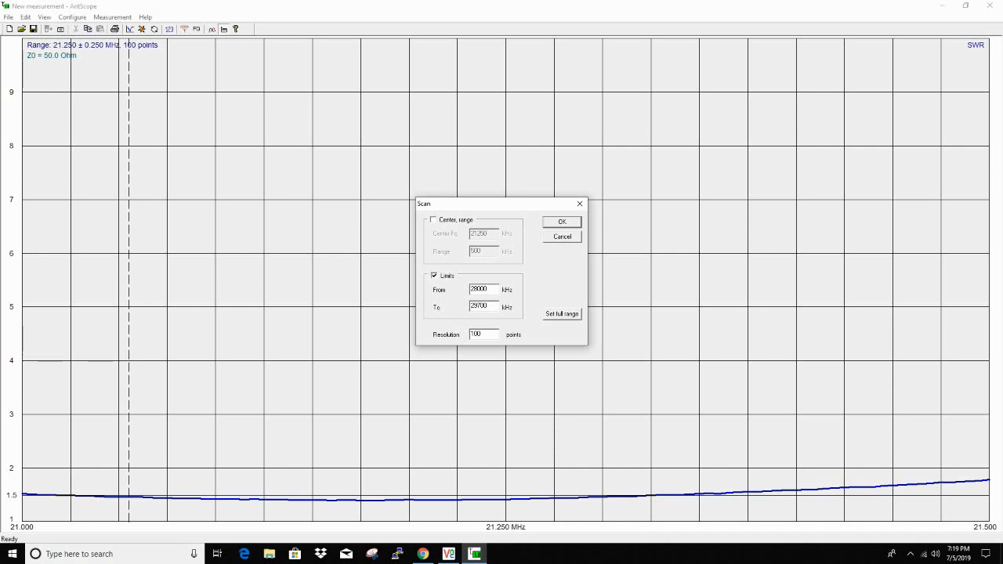
left_click(560, 222)
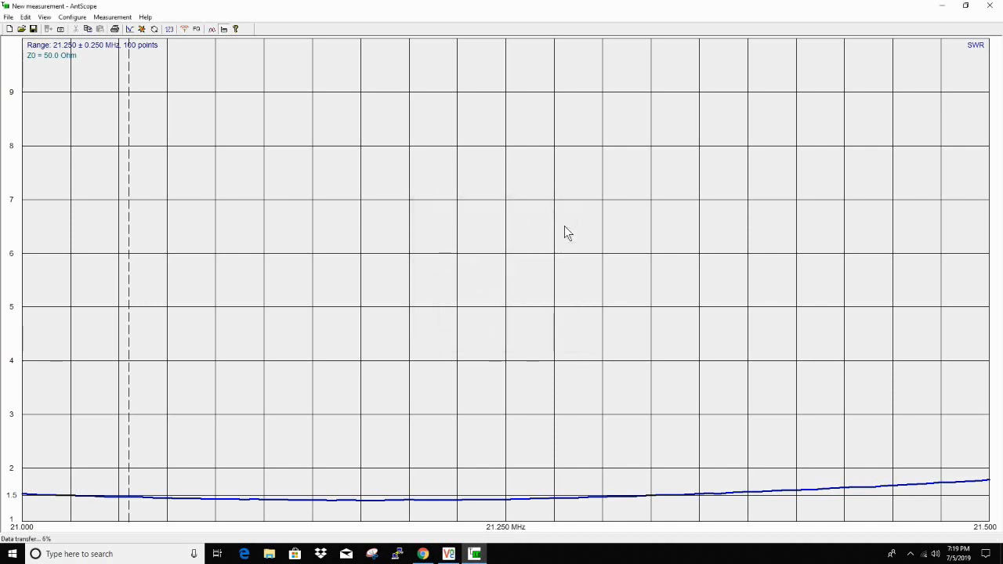
mouse_move(540, 239)
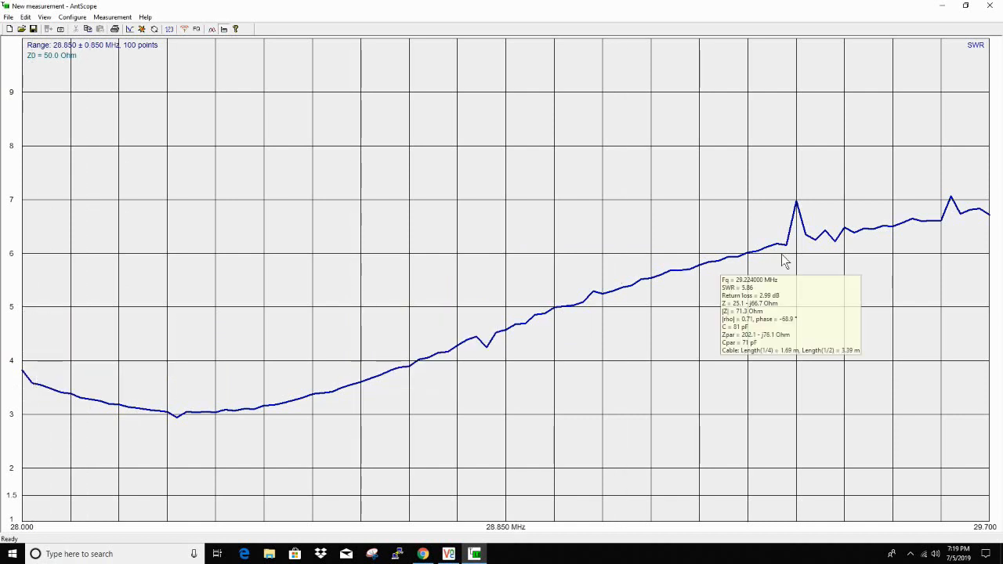
mouse_move(987, 269)
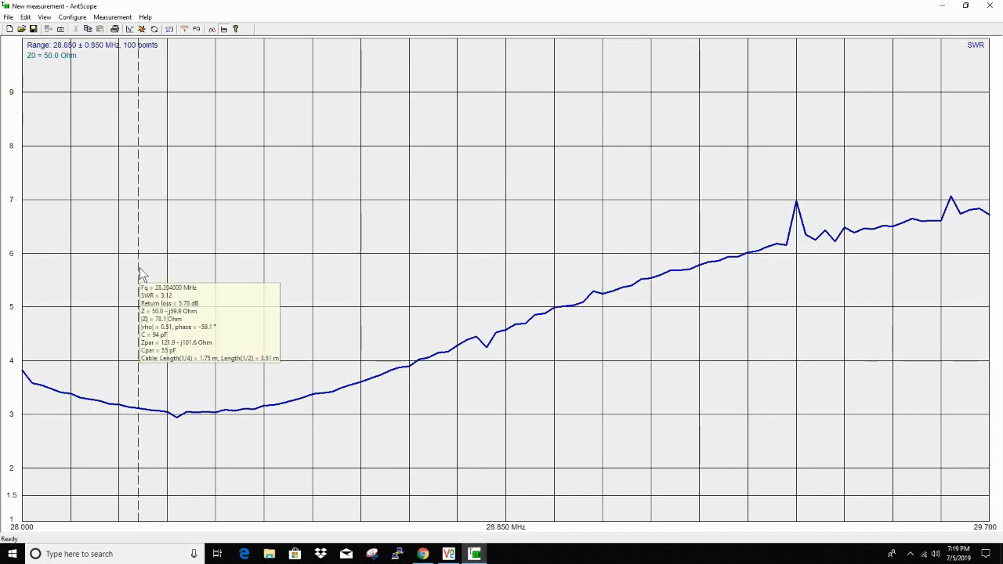
mouse_move(187, 267)
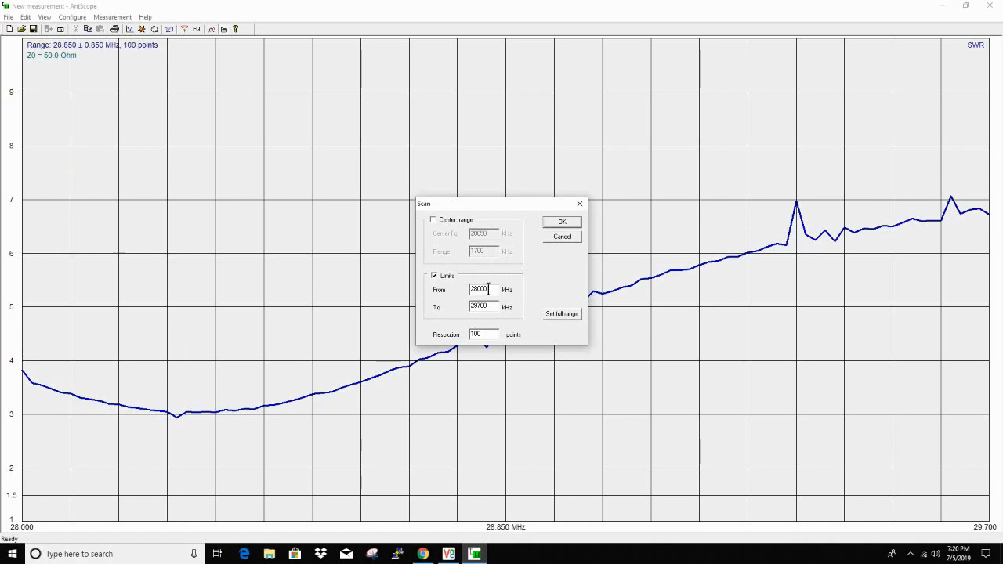
Set the scan range to 10000–10200 kHz and run the 30 m sweep.
triple_click(480, 289)
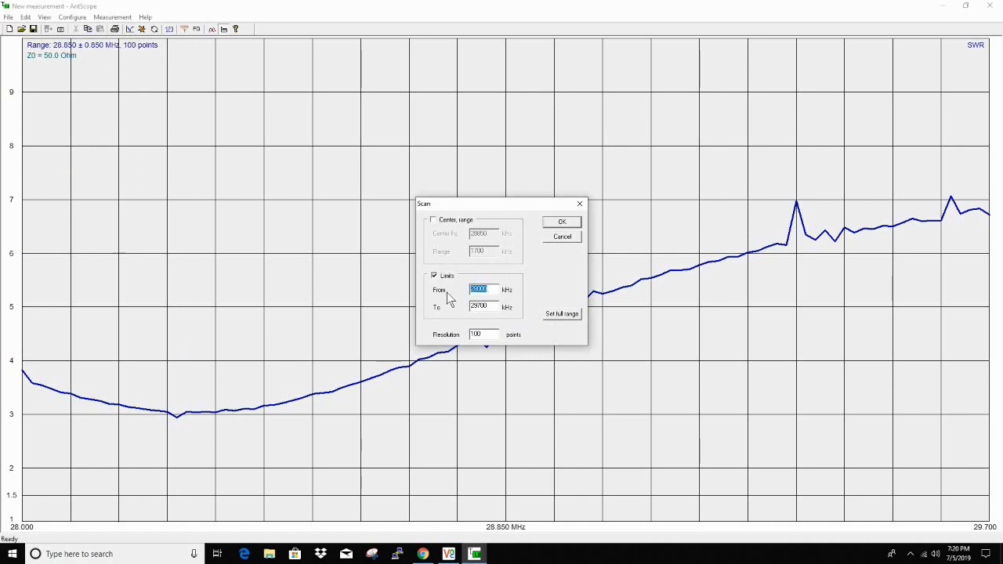
type("10")
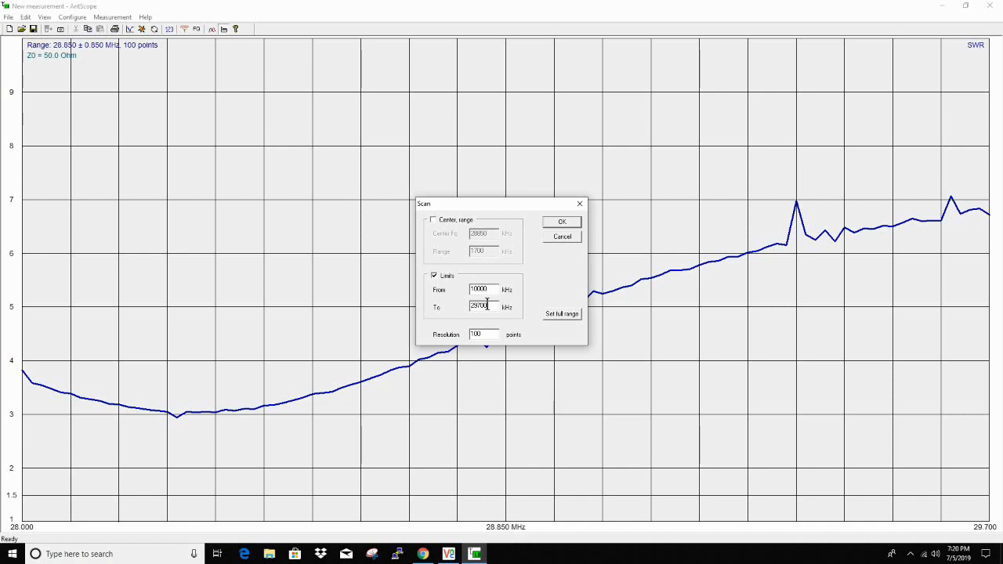
triple_click(479, 306)
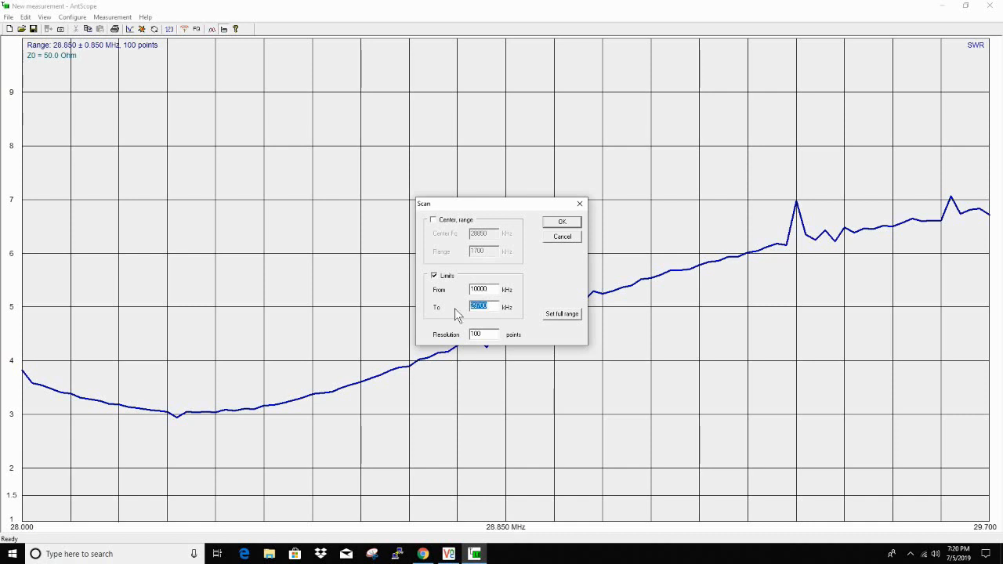
type("70")
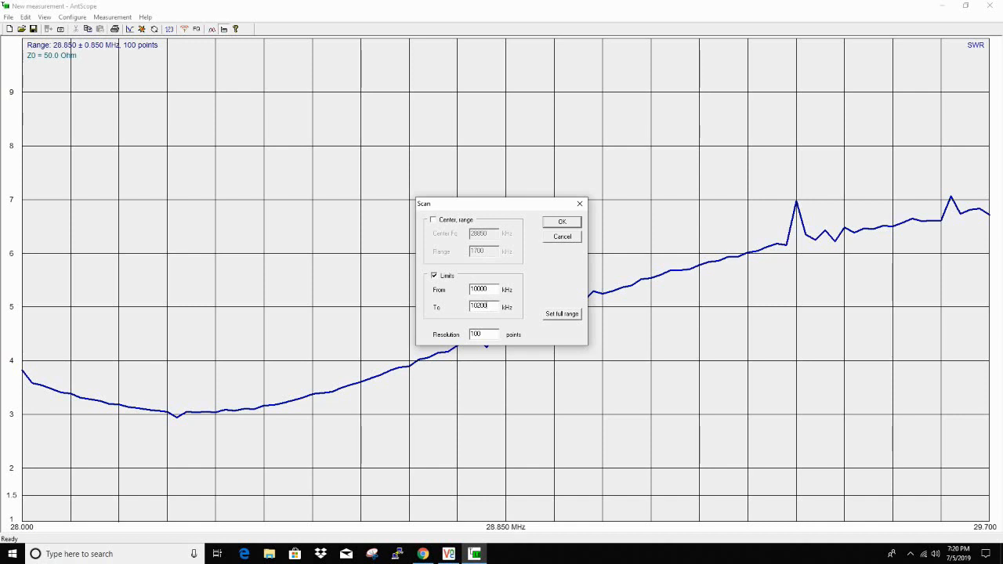
mouse_move(460, 304)
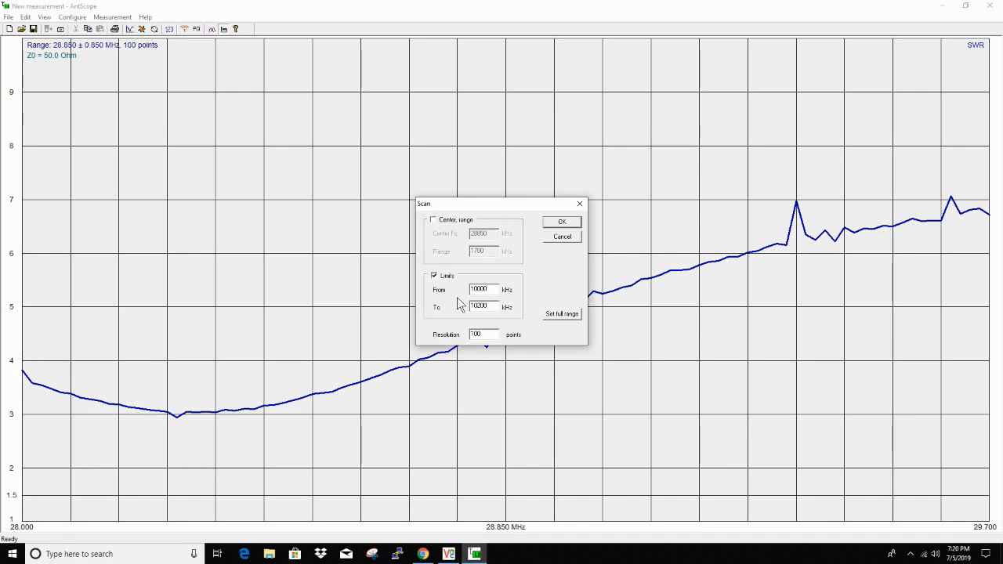
left_click(562, 221)
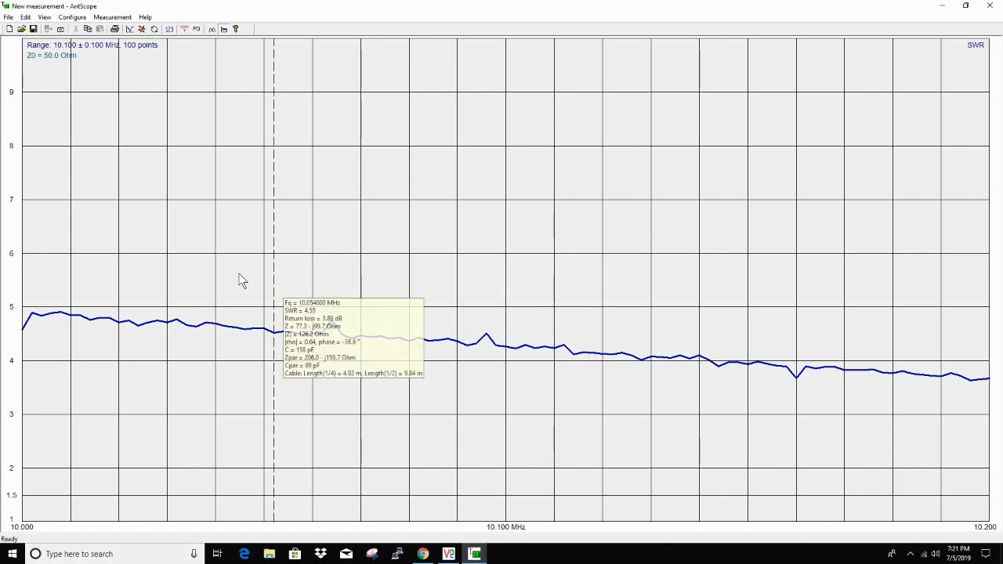
mouse_move(33, 261)
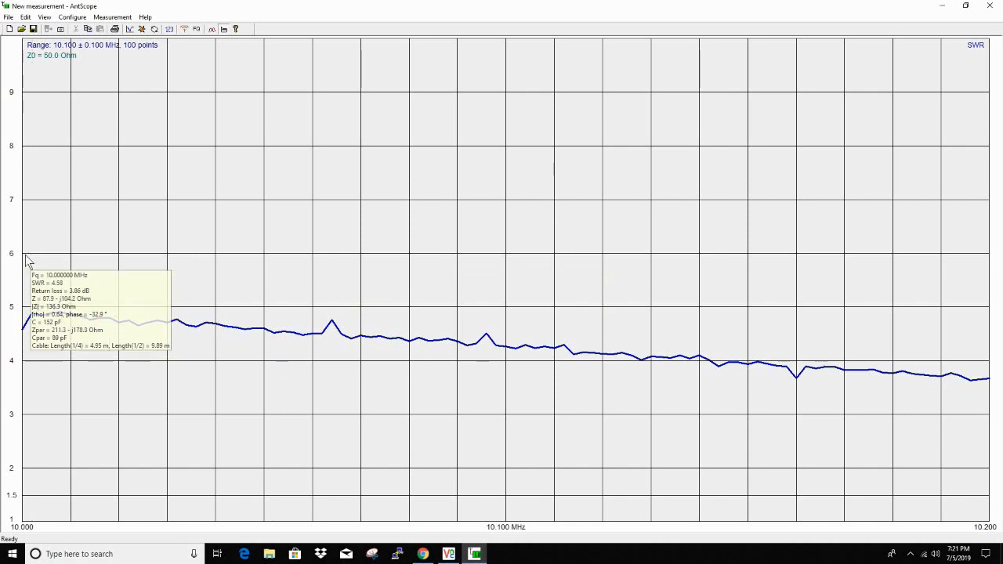
mouse_move(990, 346)
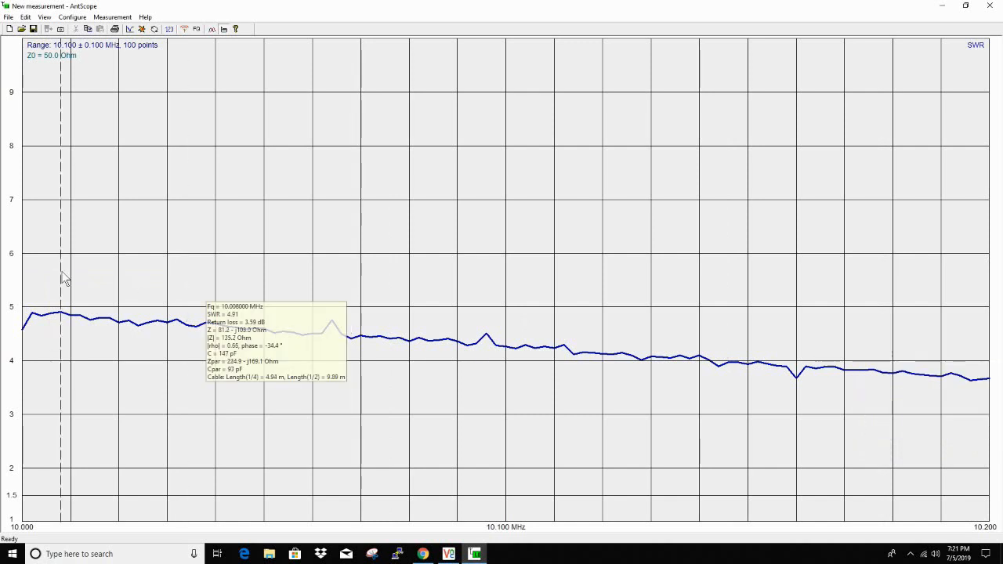
mouse_move(68, 270)
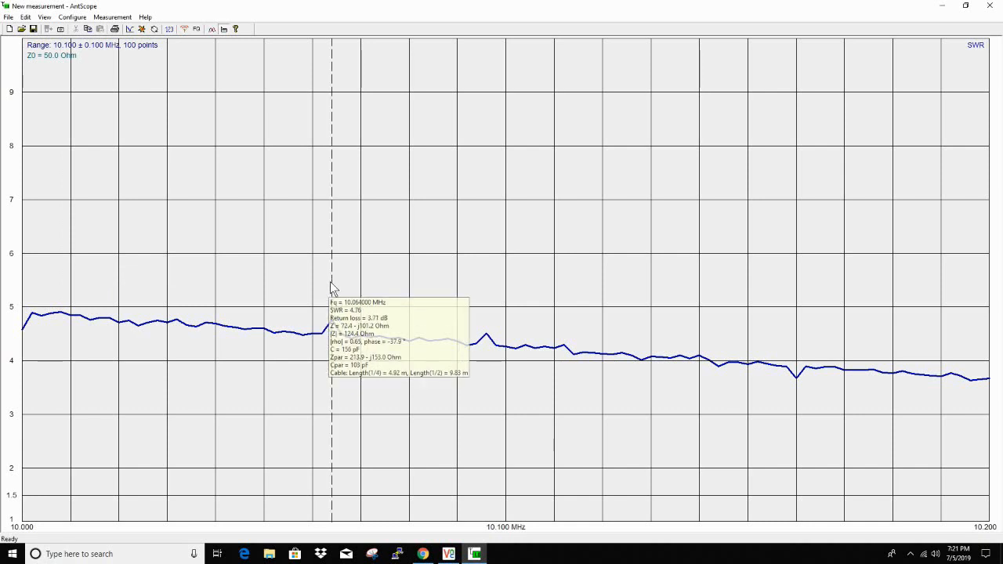
mouse_move(67, 255)
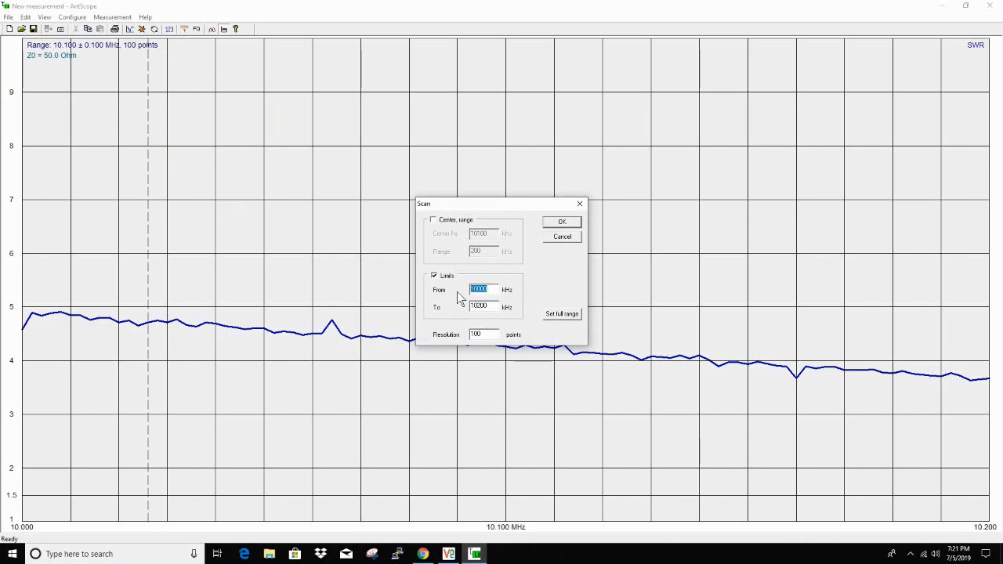
Set the scan range to 24800–25000 kHz and start the 12 m sweep.
type("2")
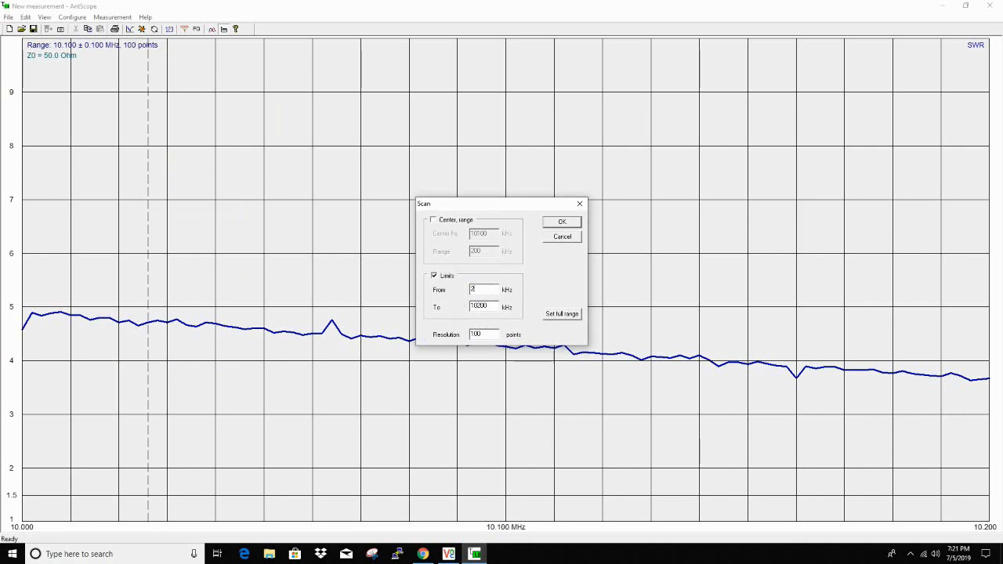
type("24900")
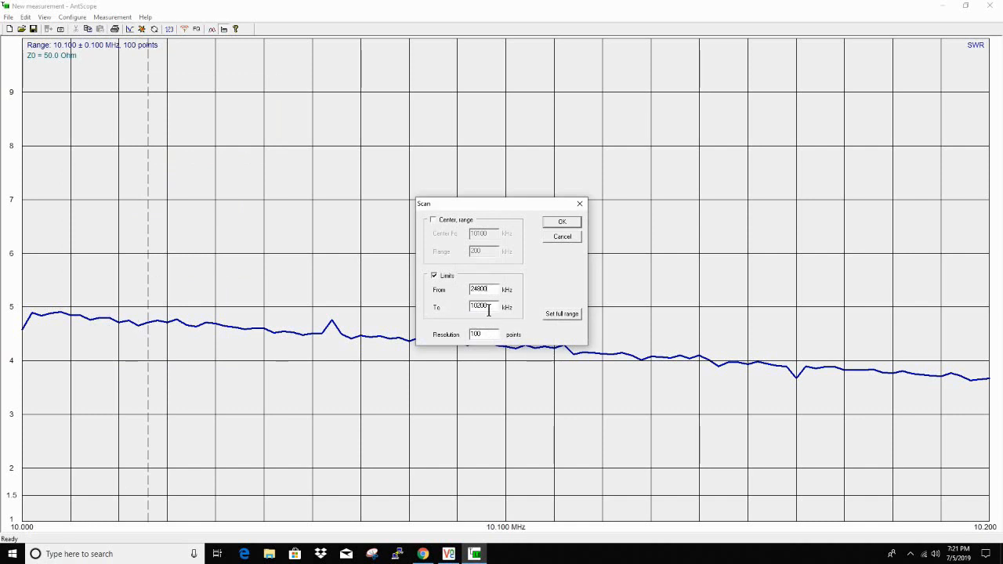
triple_click(482, 306)
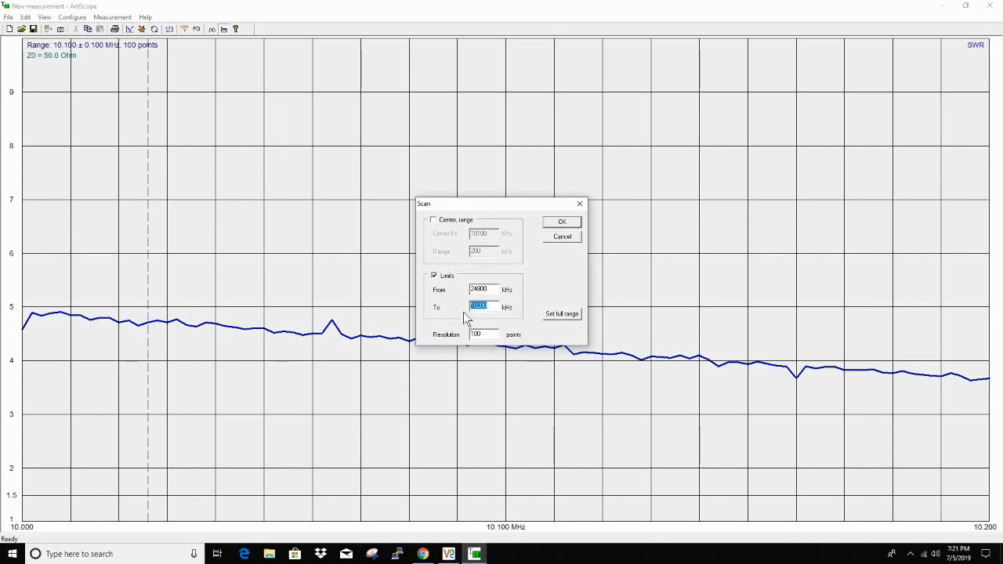
type("25000")
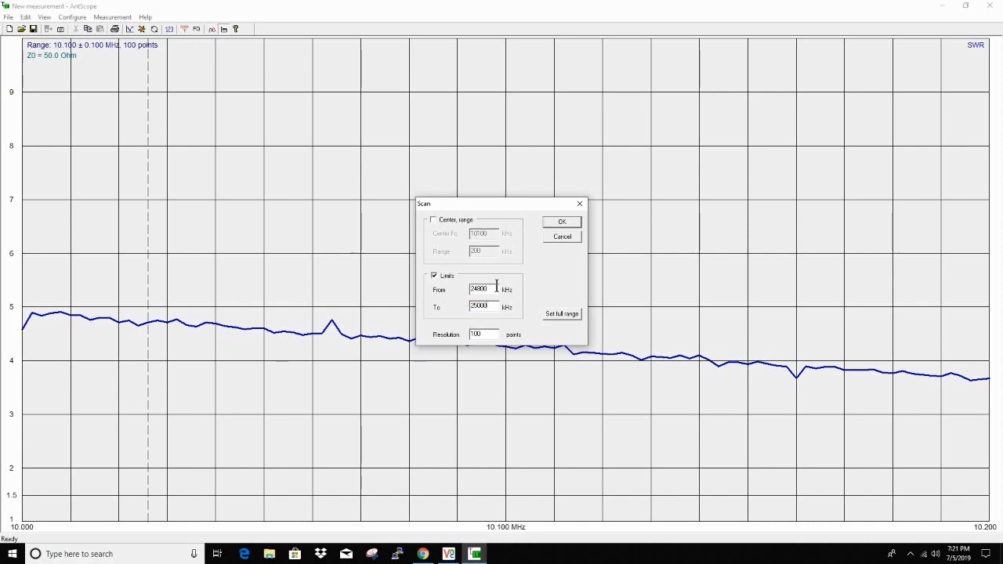
left_click(561, 221)
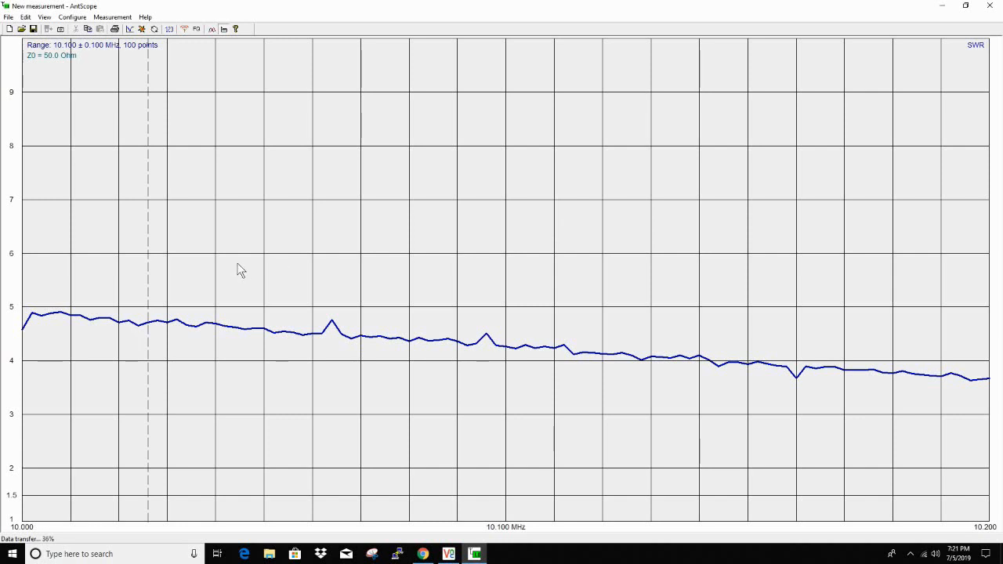
mouse_move(198, 276)
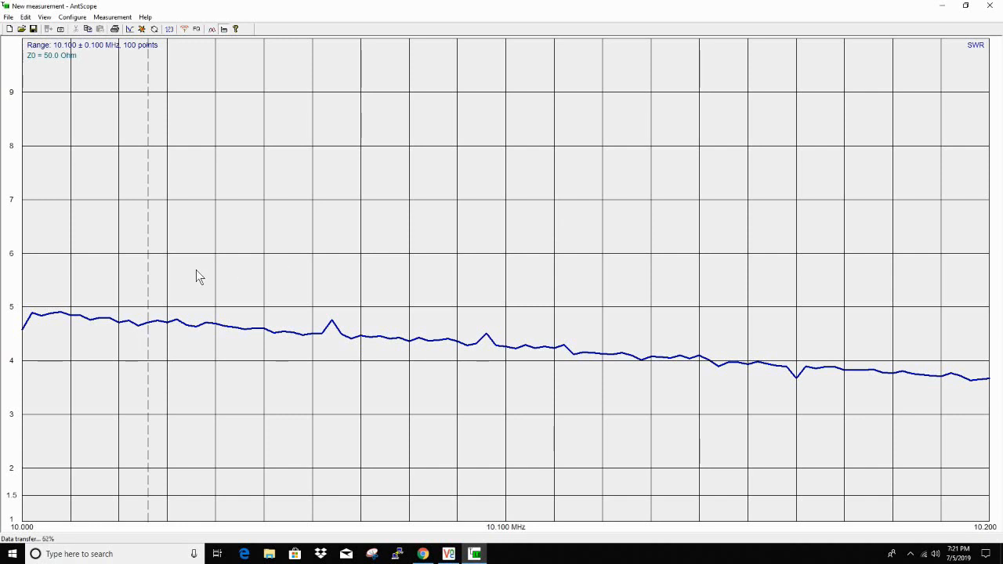
mouse_move(206, 300)
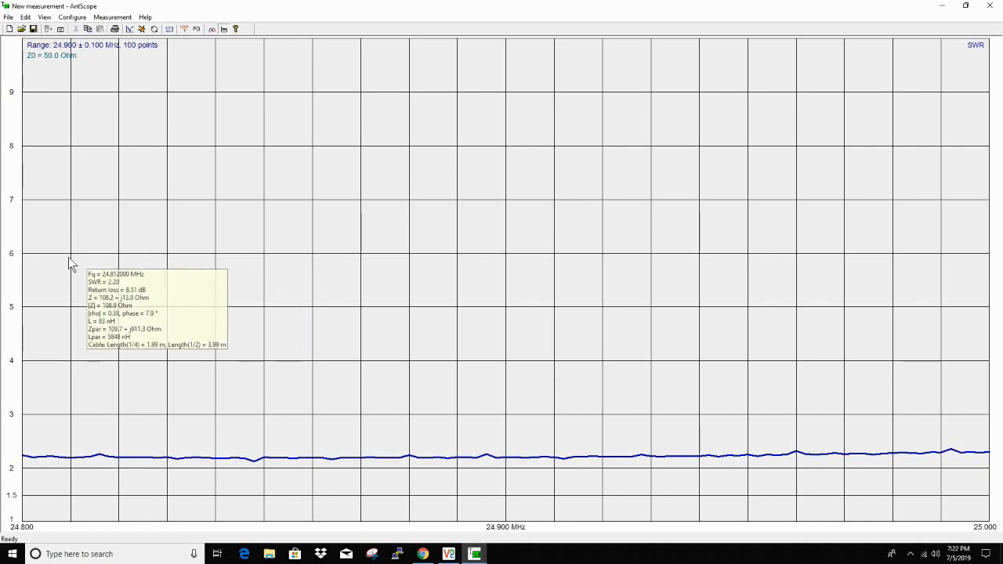
mouse_move(33, 260)
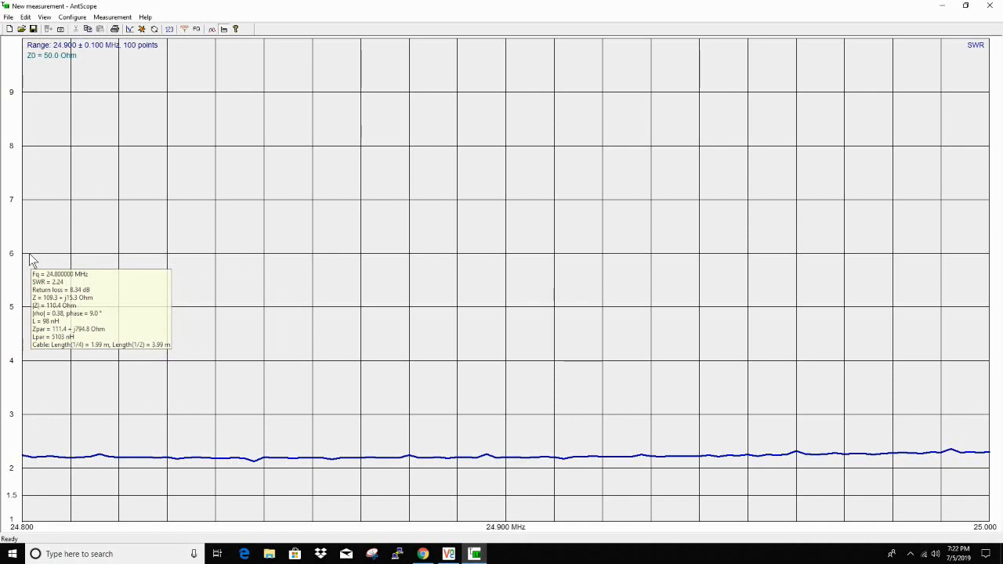
mouse_move(970, 390)
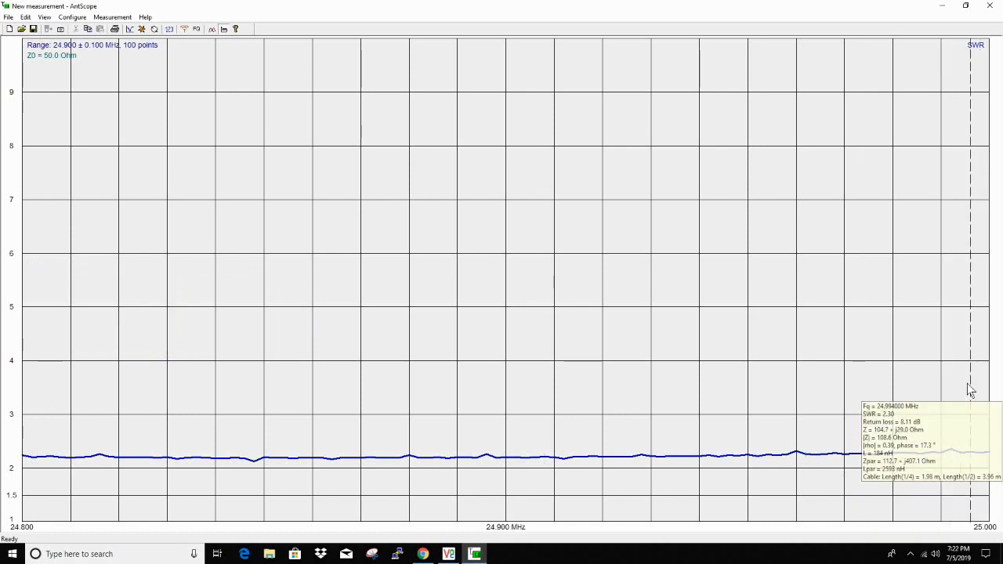
mouse_move(991, 331)
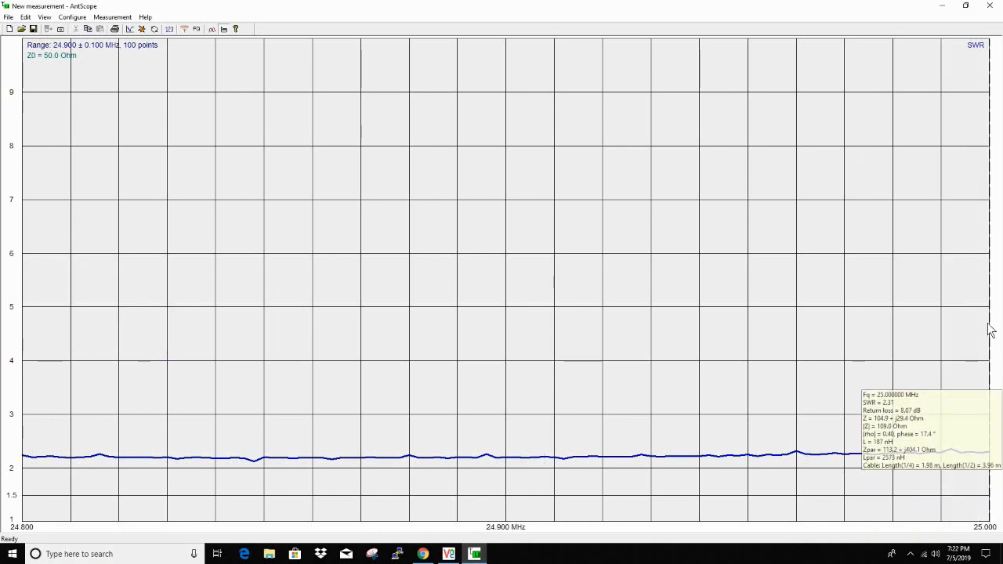
mouse_move(983, 323)
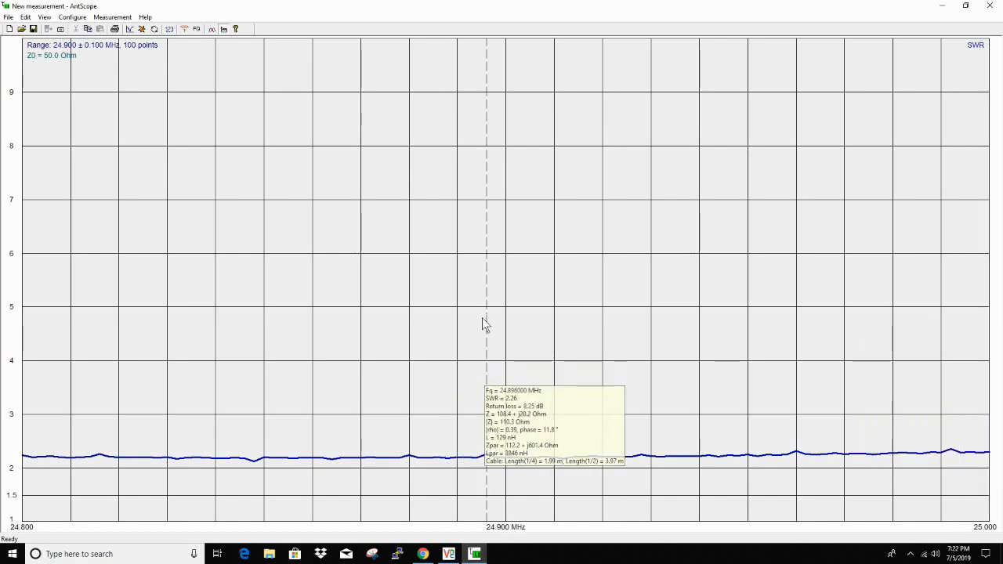
mouse_move(484, 320)
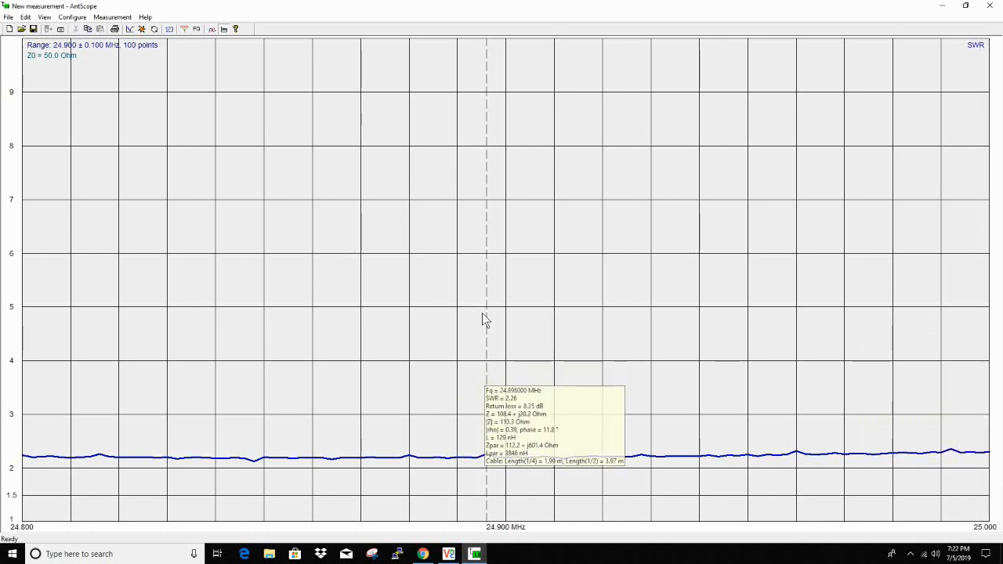